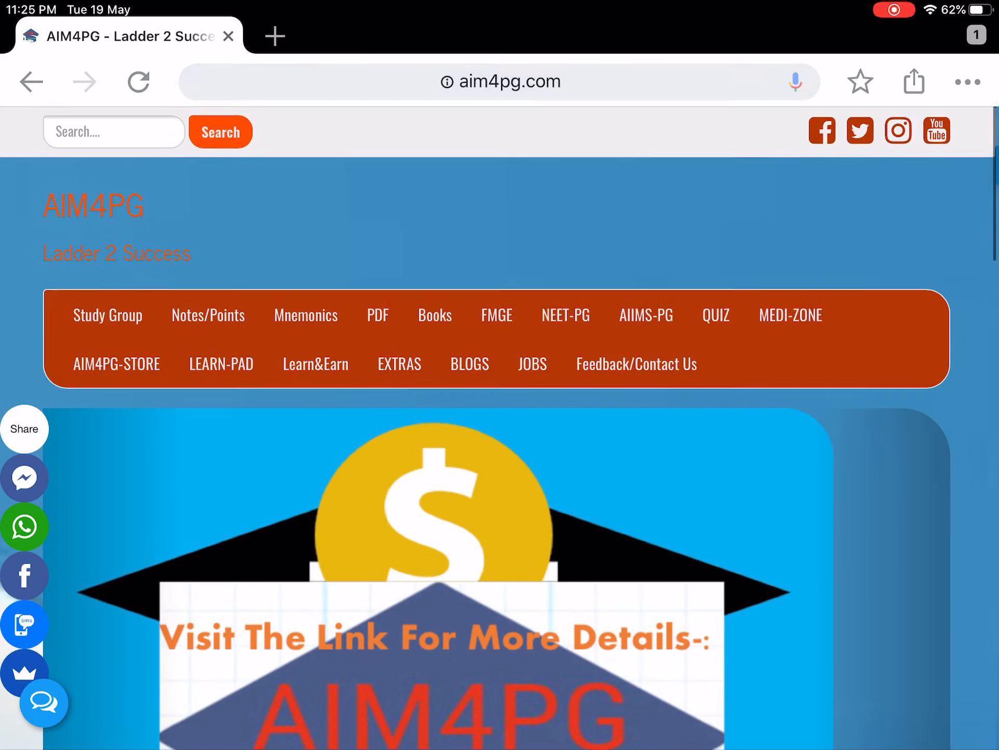
# Step: Scroll through the Study Group page's subject-wise faculty list and return toward the top
pyautogui.scroll(-3)
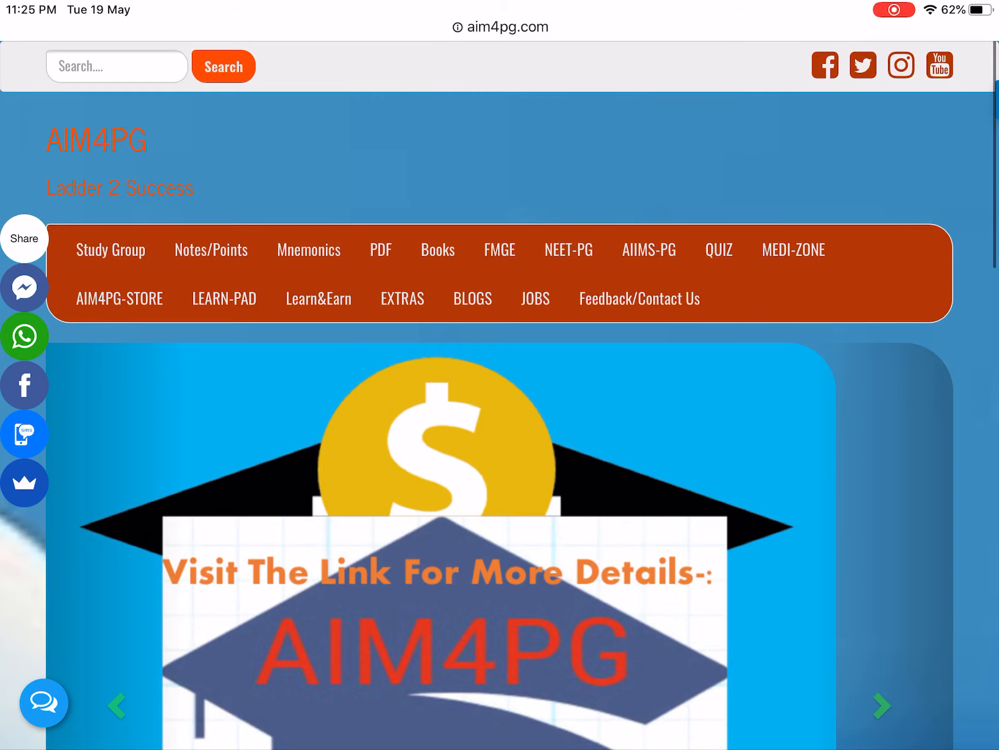
pyautogui.scroll(-3)
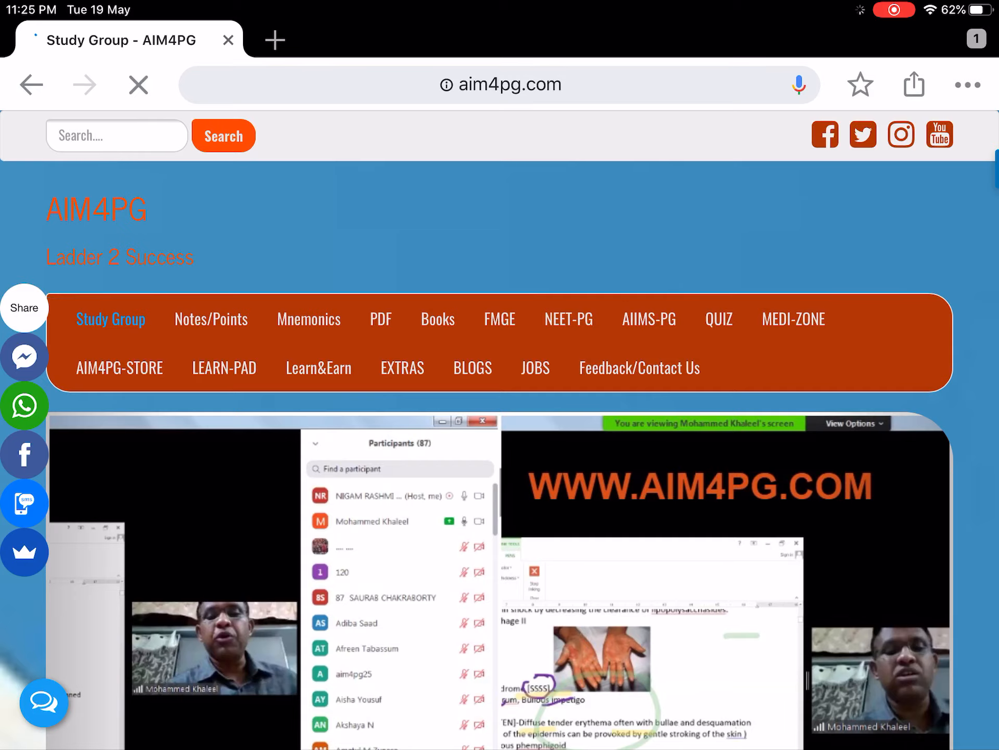
pyautogui.scroll(-3)
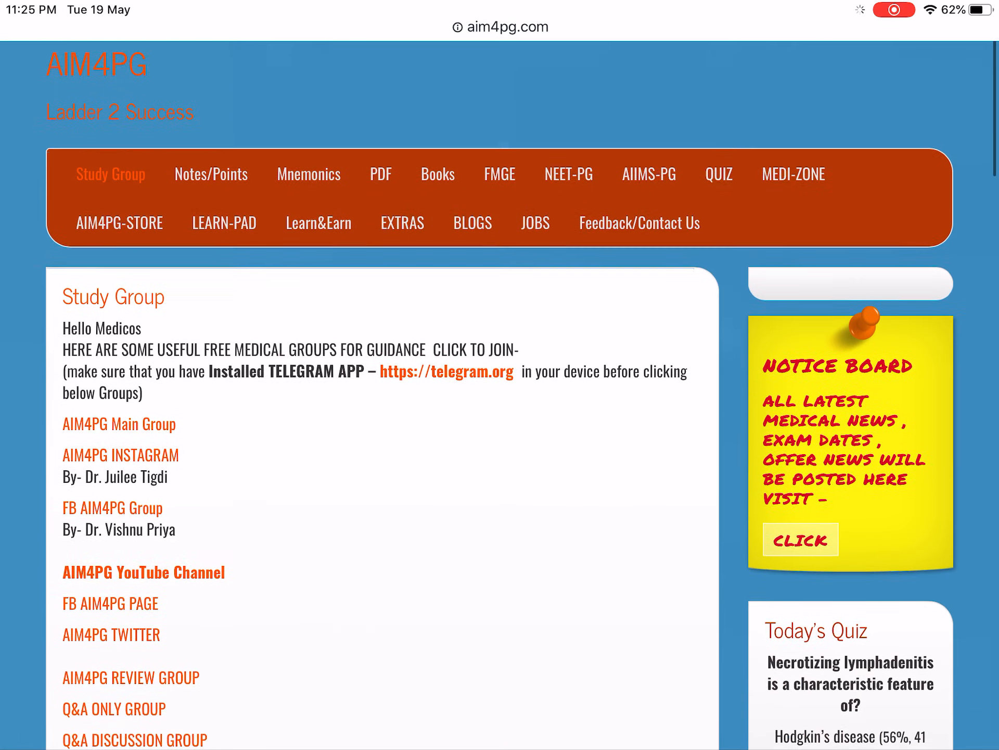
pyautogui.scroll(-3)
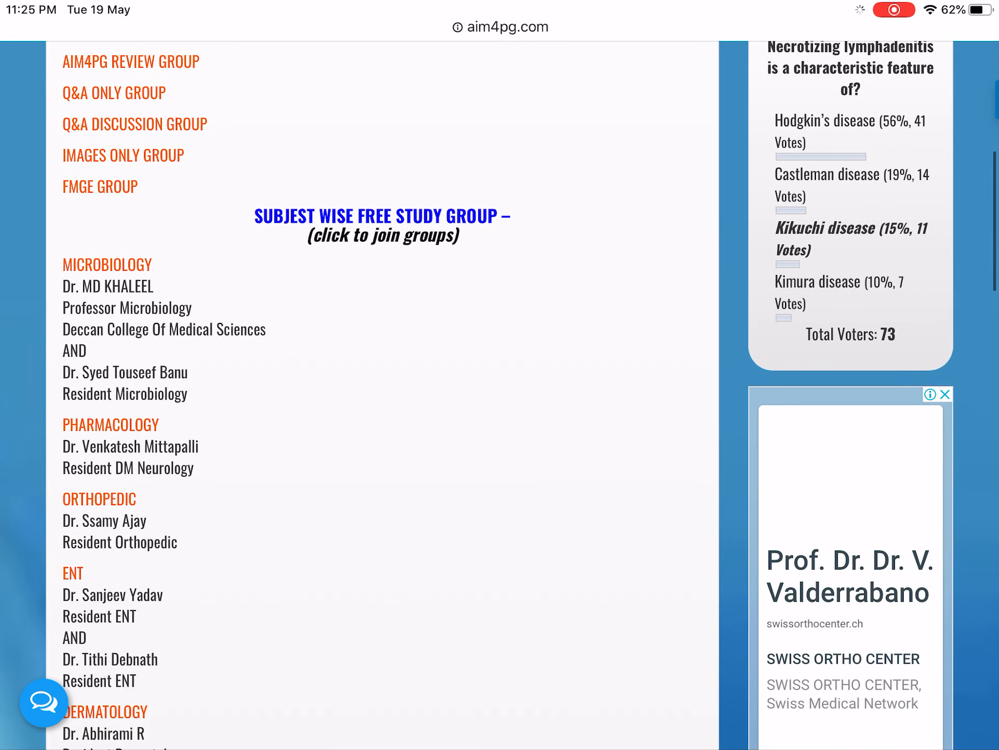
pyautogui.scroll(-3)
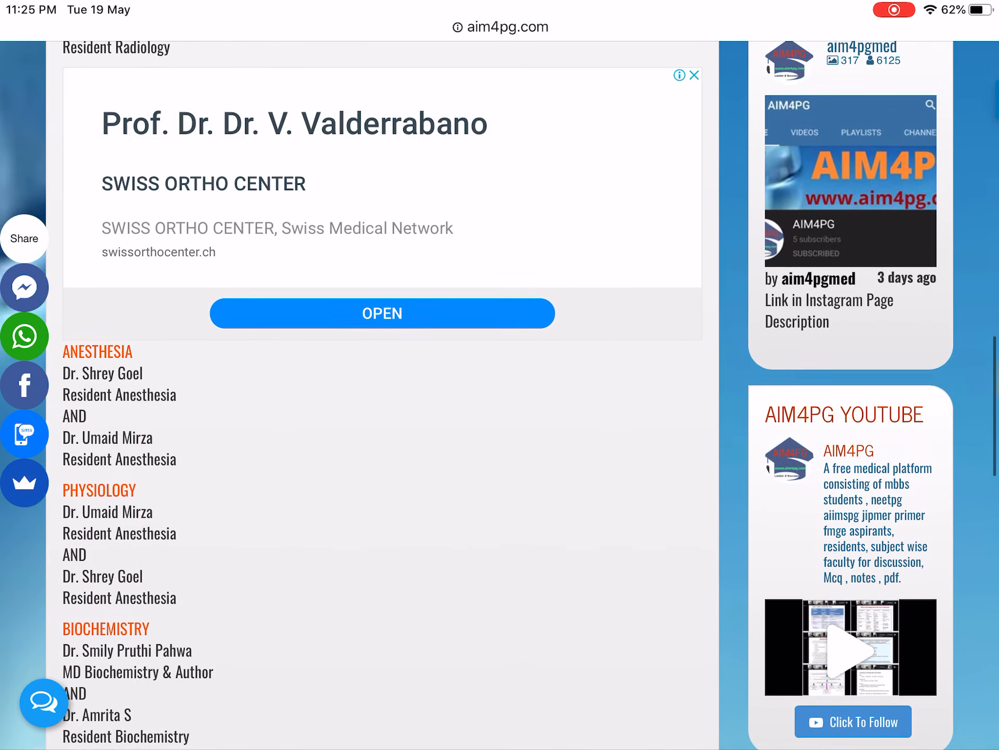
pyautogui.scroll(-3)
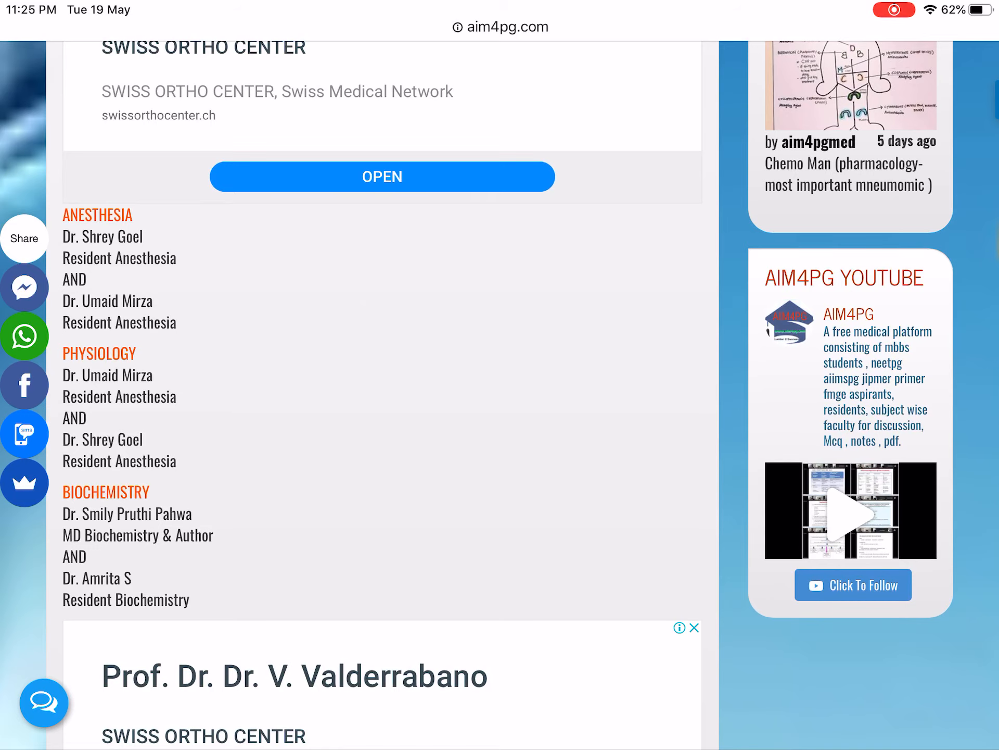
pyautogui.scroll(-3)
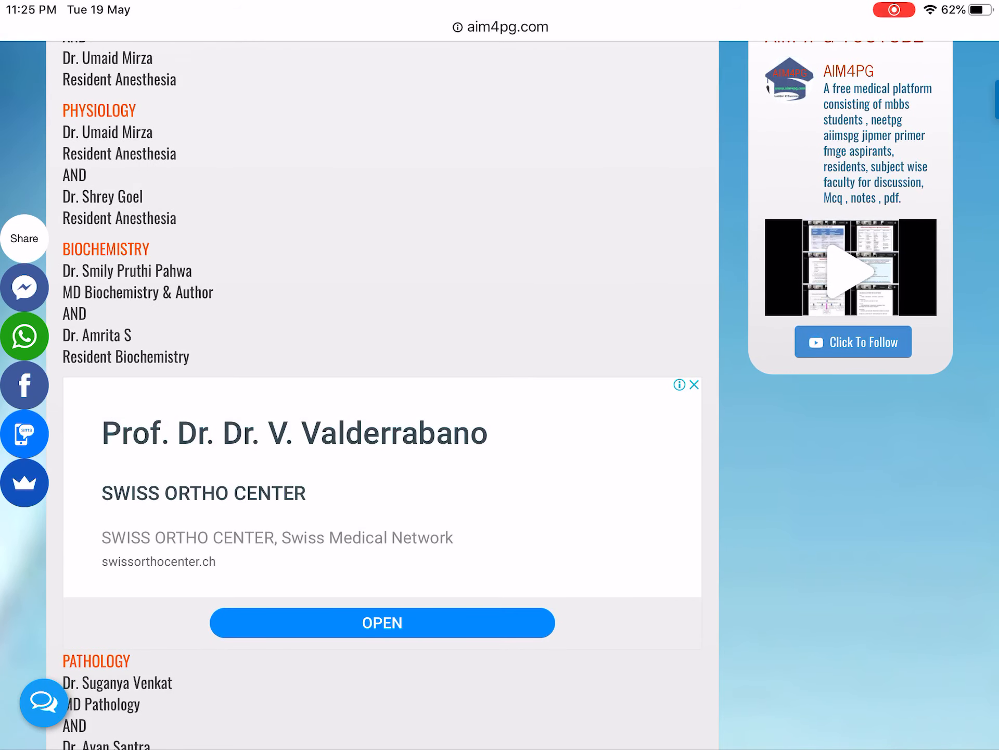
pyautogui.scroll(-3)
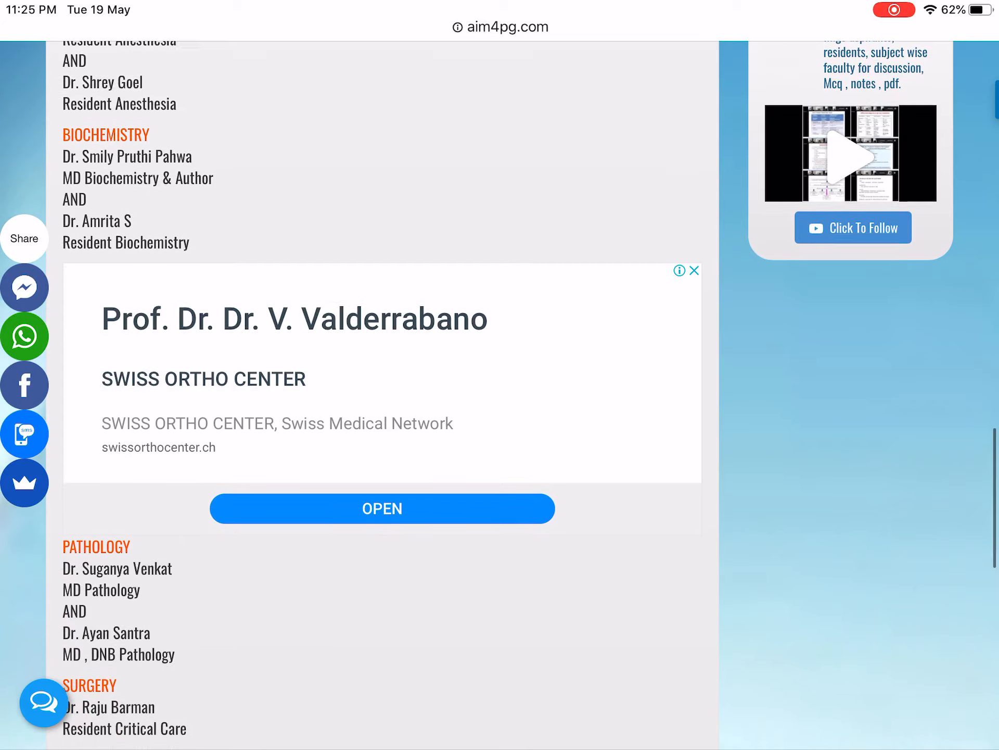
pyautogui.scroll(-3)
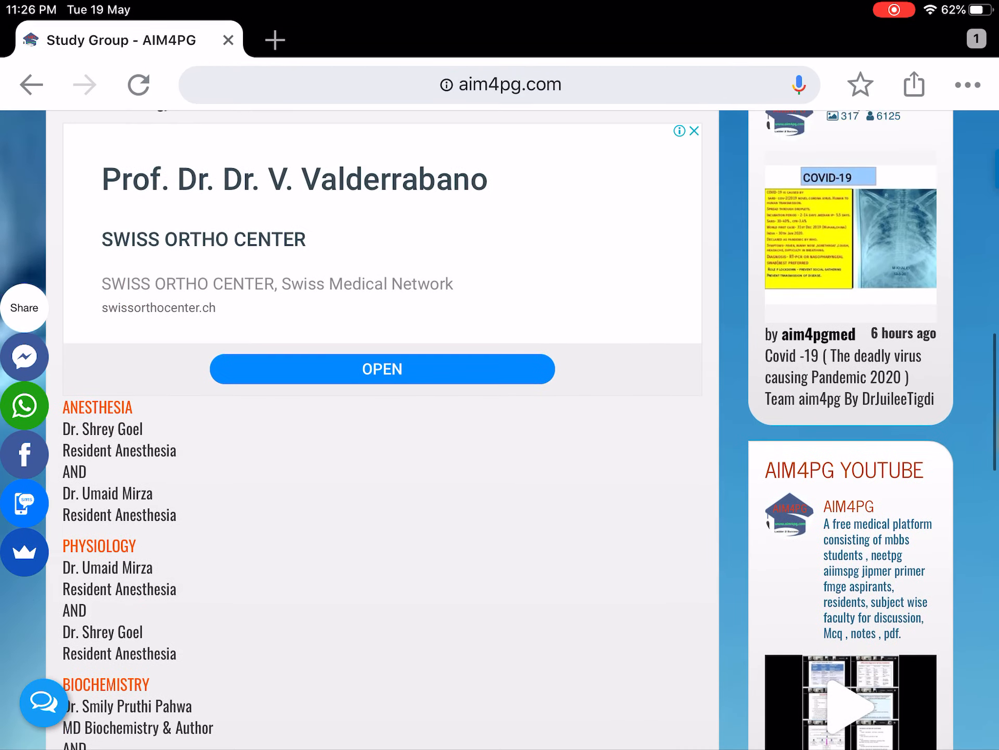
pyautogui.scroll(-3)
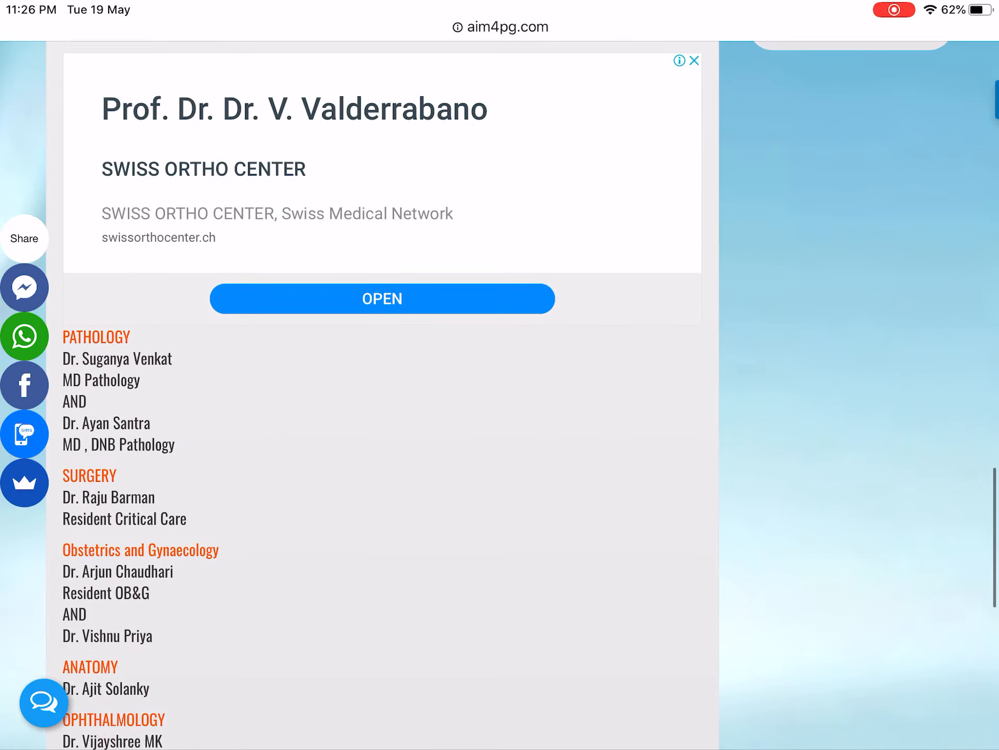
pyautogui.scroll(-3)
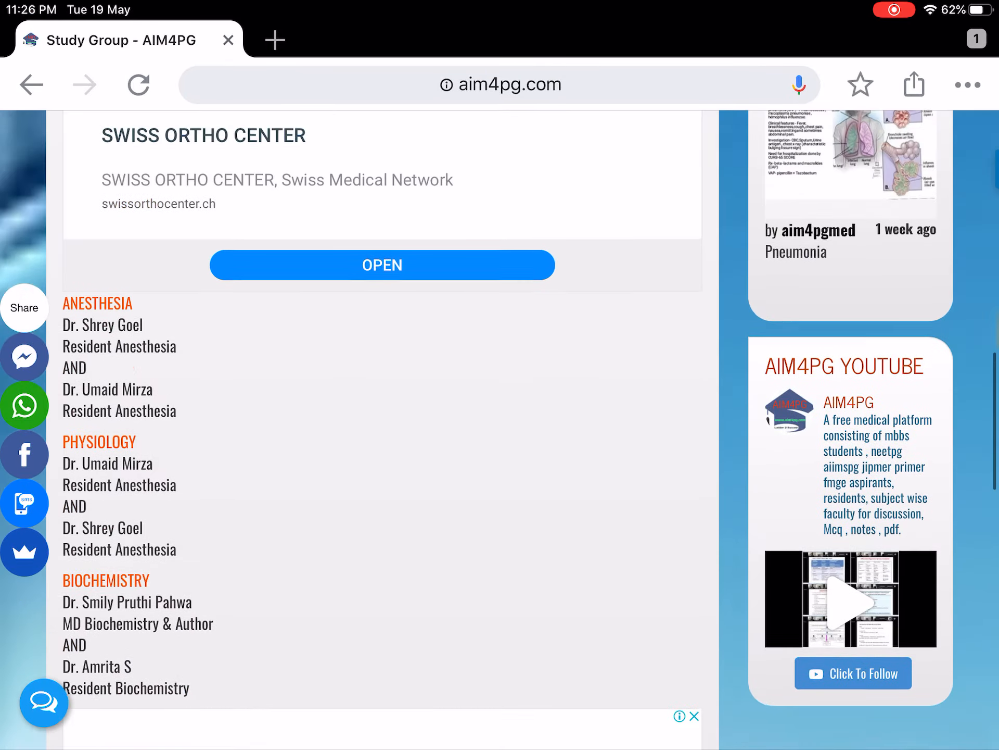
pyautogui.scroll(3)
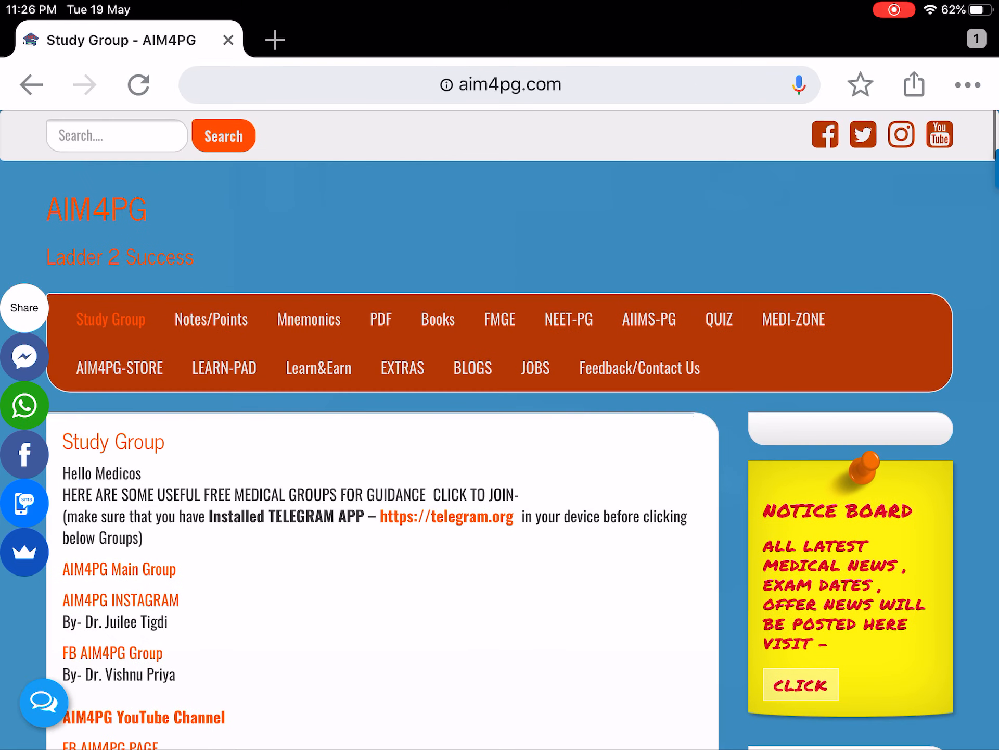
# Step: Navigate to the Notes/Points page and browse its psychiatry points
pyautogui.click(212, 318)
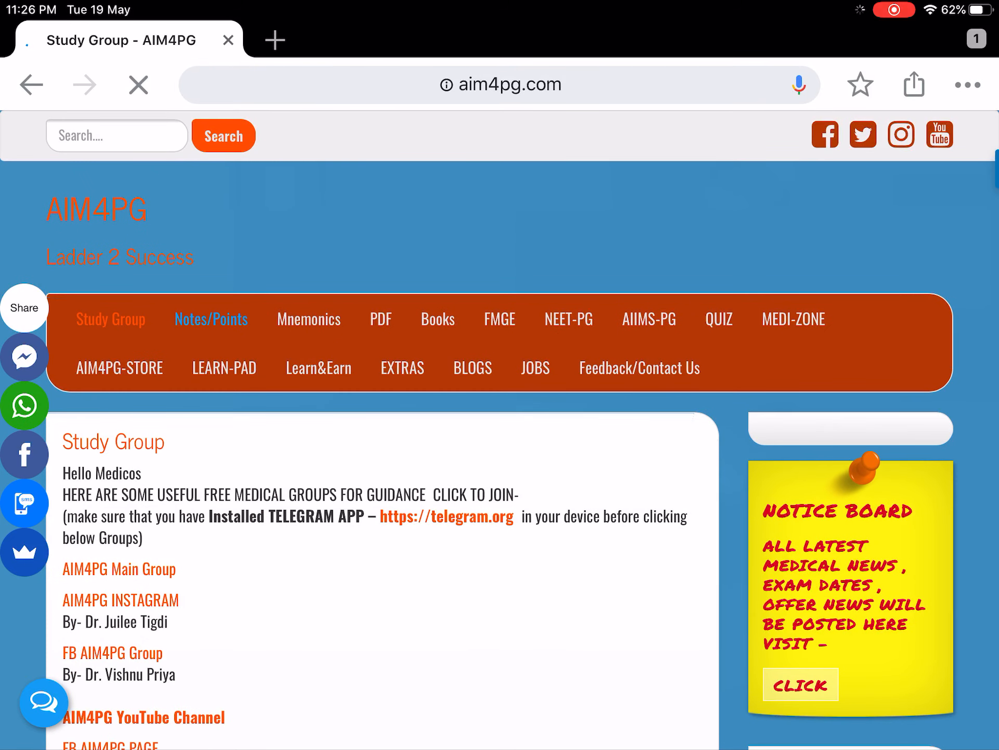
pyautogui.click(211, 318)
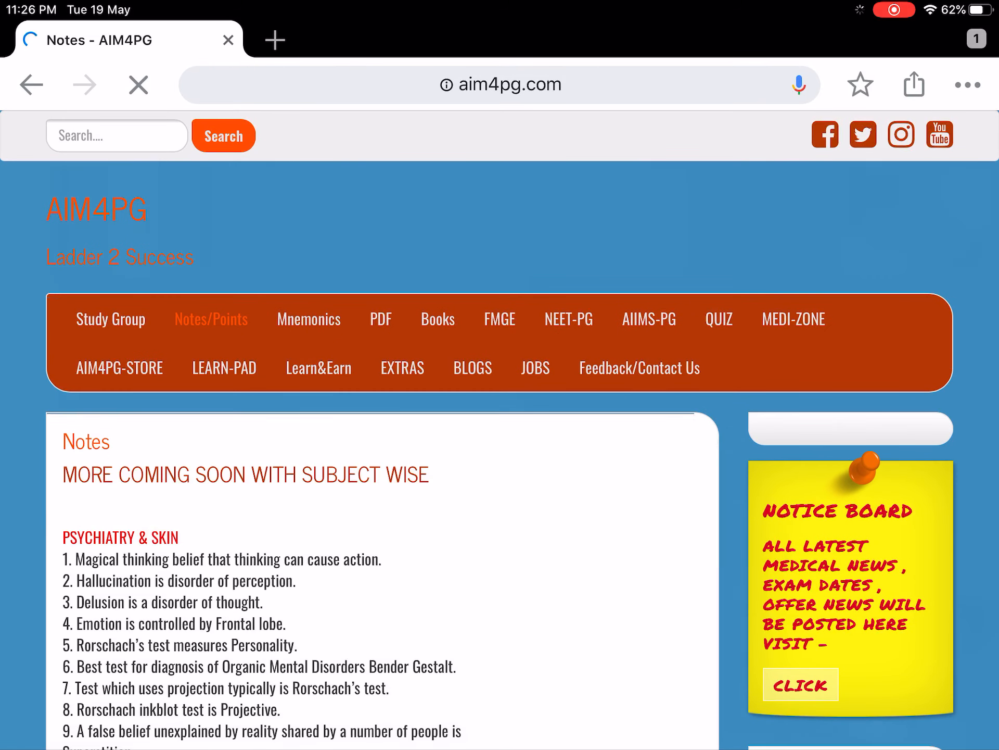
pyautogui.scroll(-3)
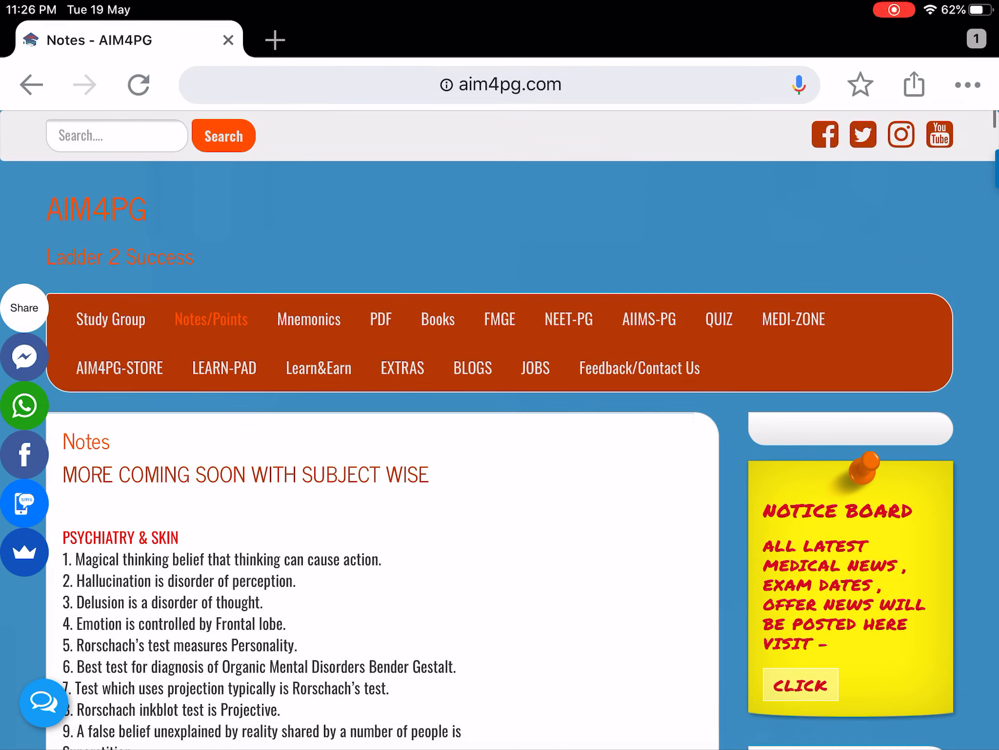
# Step: Navigate to the PDF page with free downloadable PDFs like Basic of ECG Review
pyautogui.click(381, 318)
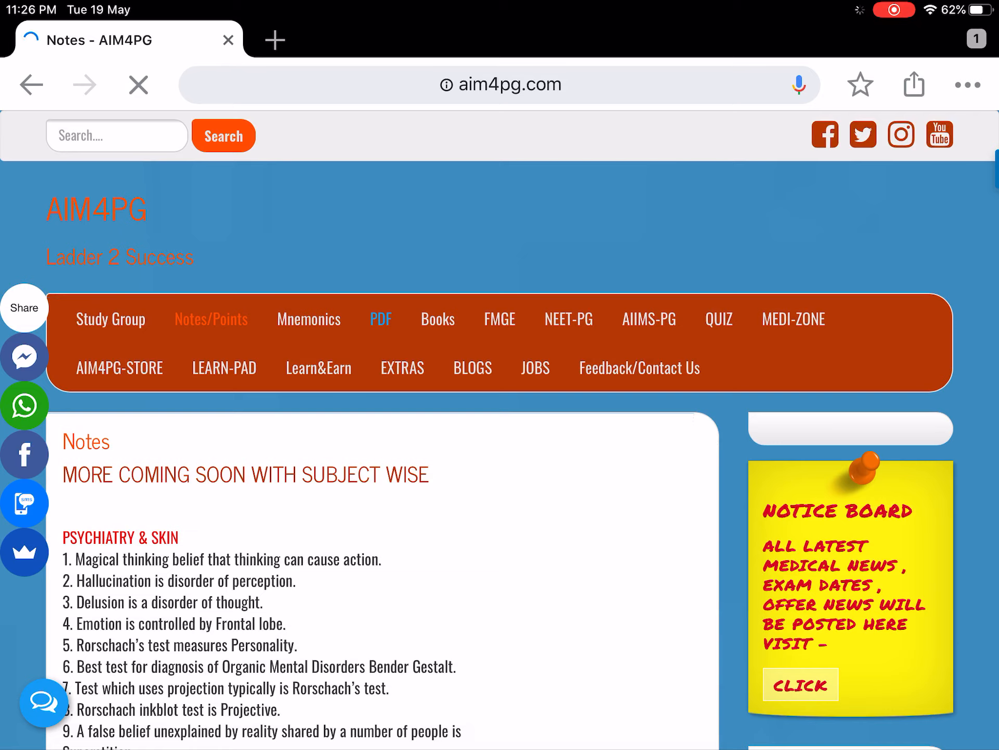
pyautogui.click(381, 319)
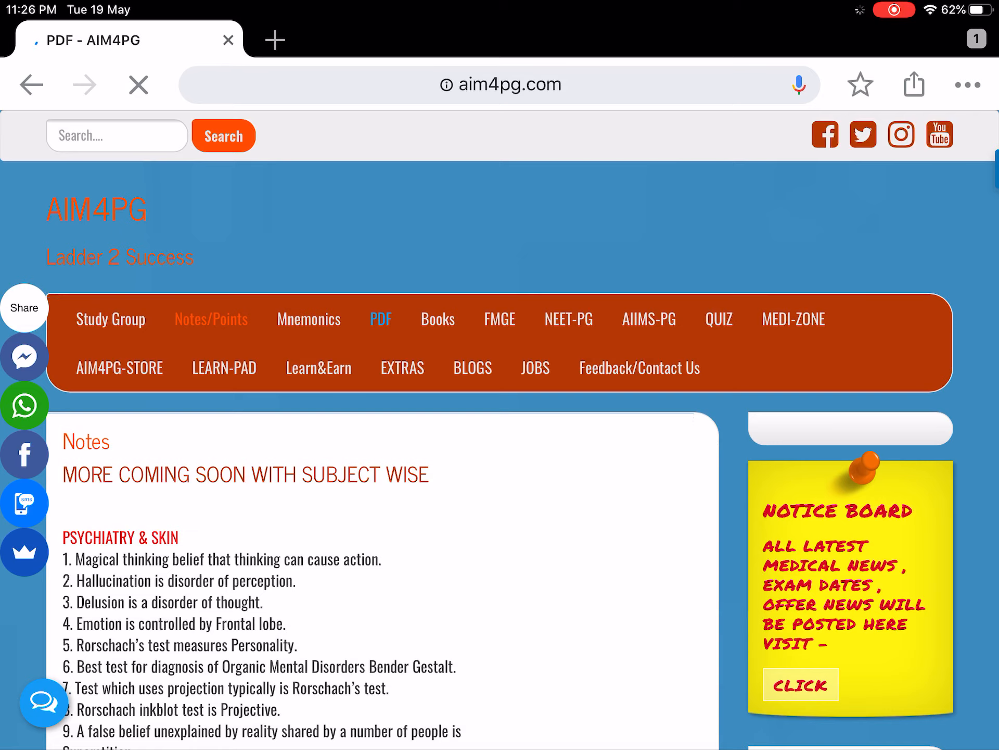
pyautogui.click(381, 319)
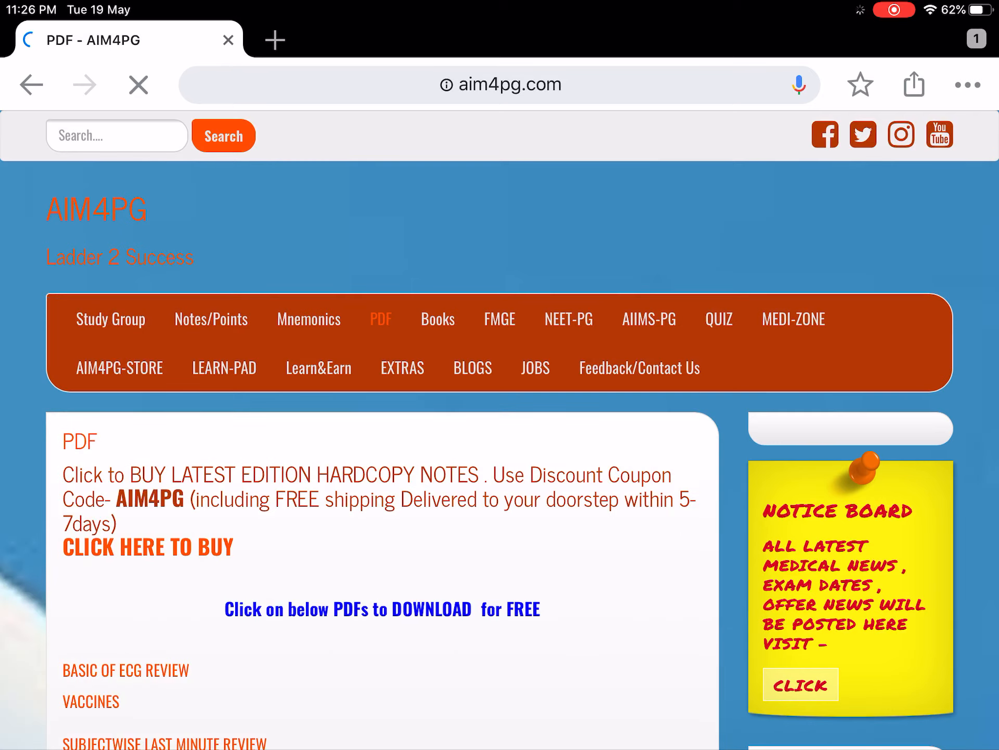
pyautogui.scroll(-3)
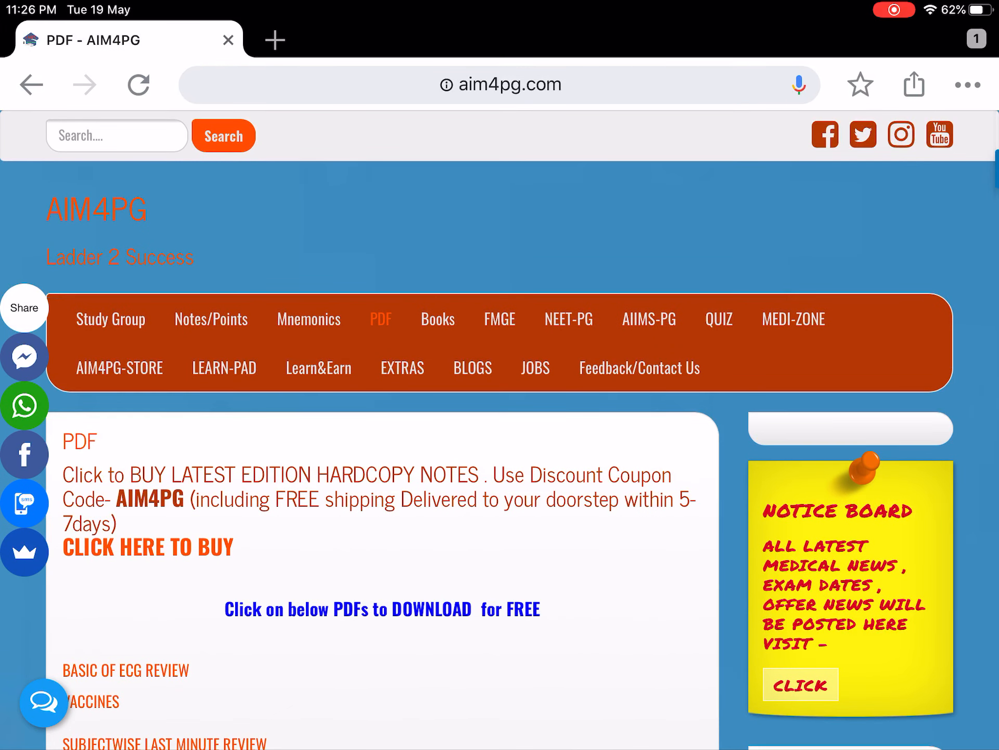
# Step: Navigate to the Books page and browse the recommended books
pyautogui.click(439, 319)
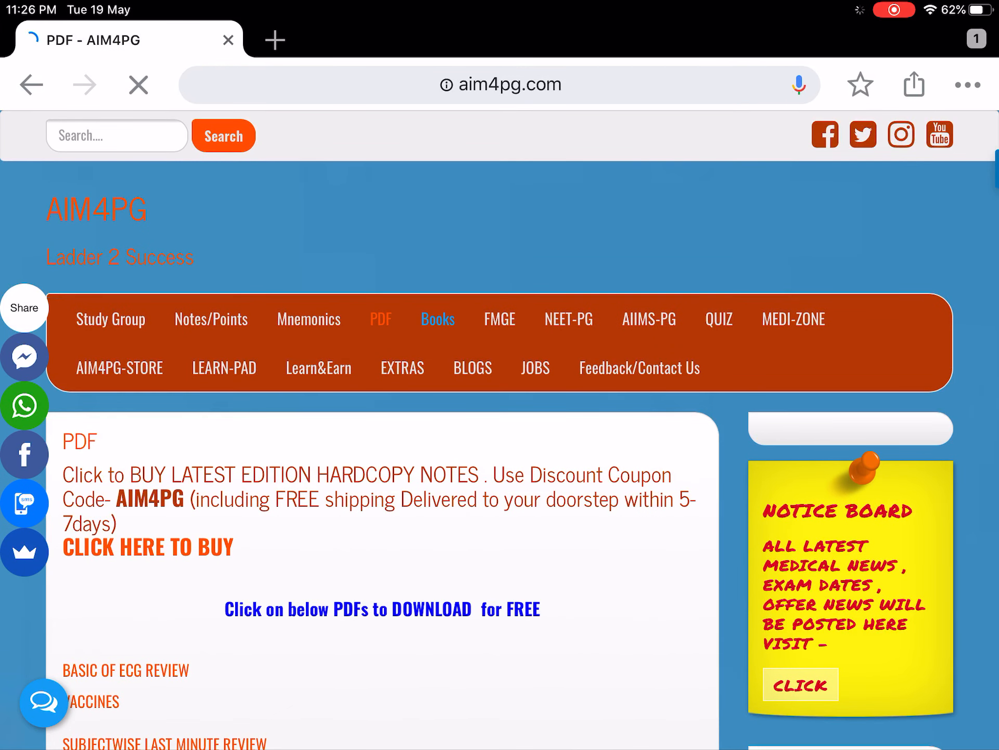
pyautogui.click(438, 319)
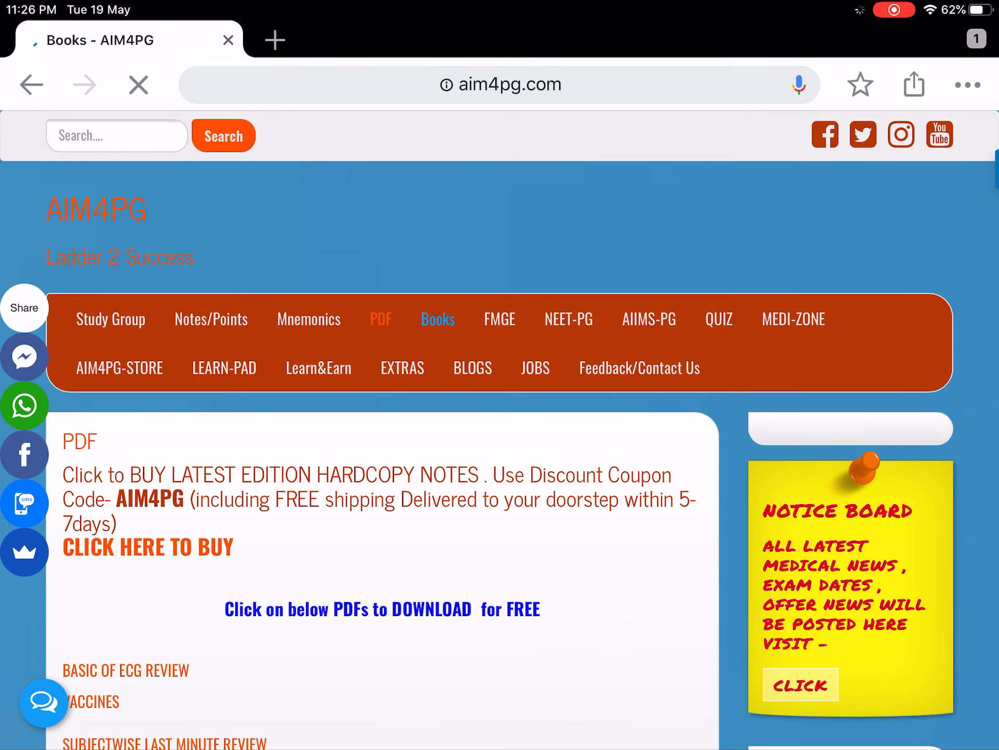
pyautogui.scroll(-3)
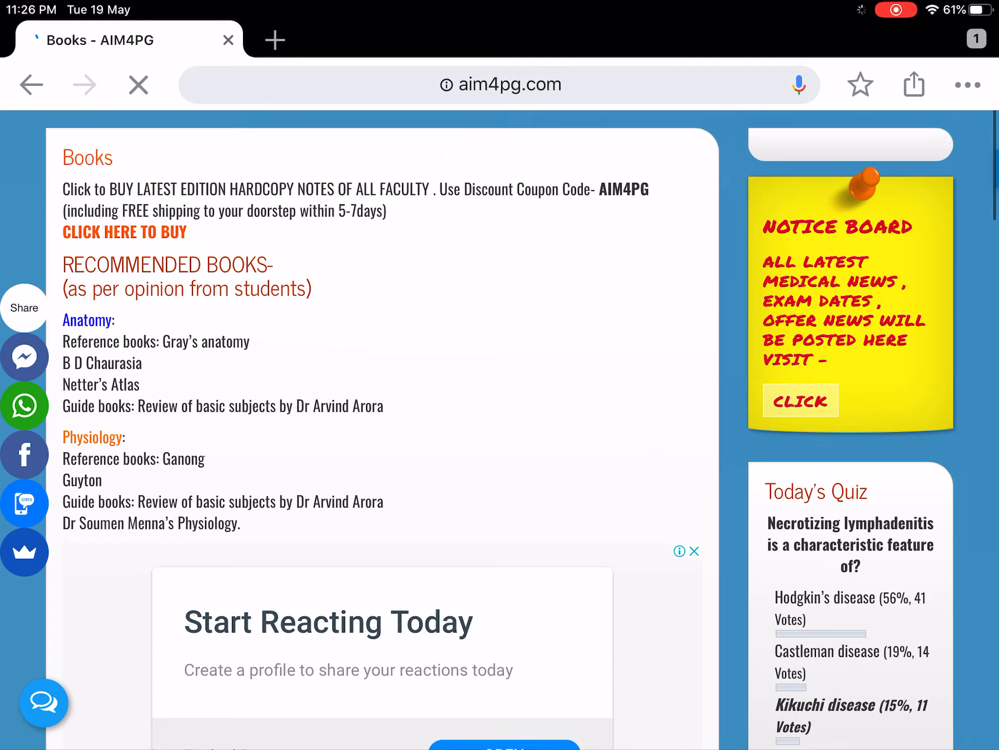
pyautogui.scroll(-3)
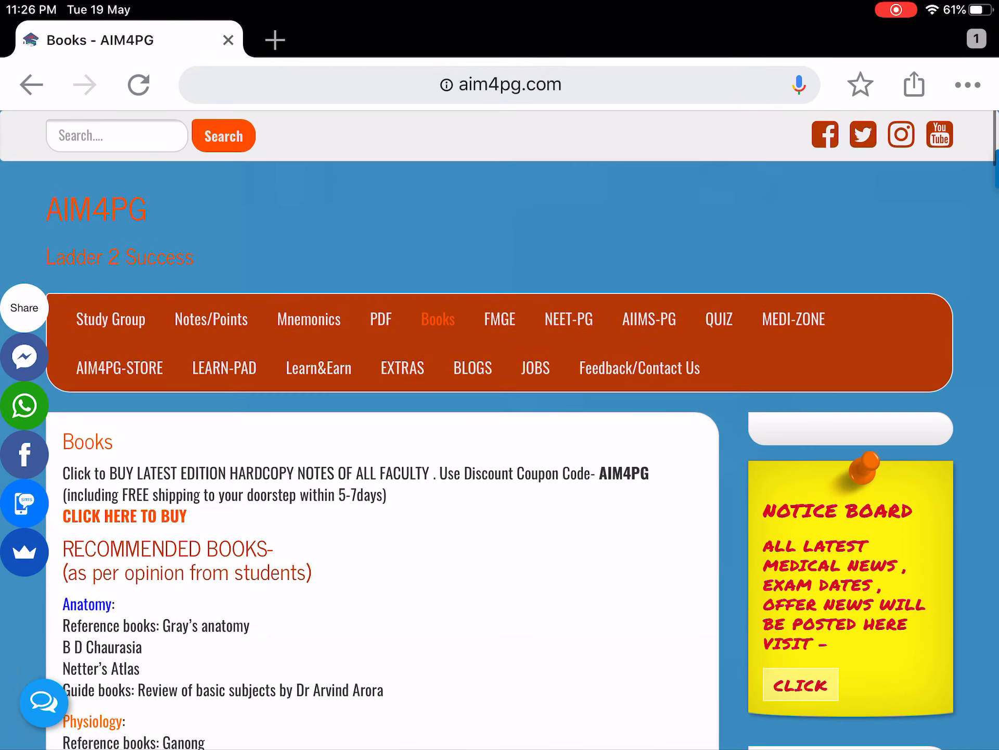
# Step: Navigate to the FMGE page of syllabus and strategy guides, then head to NEET-PG
pyautogui.click(499, 318)
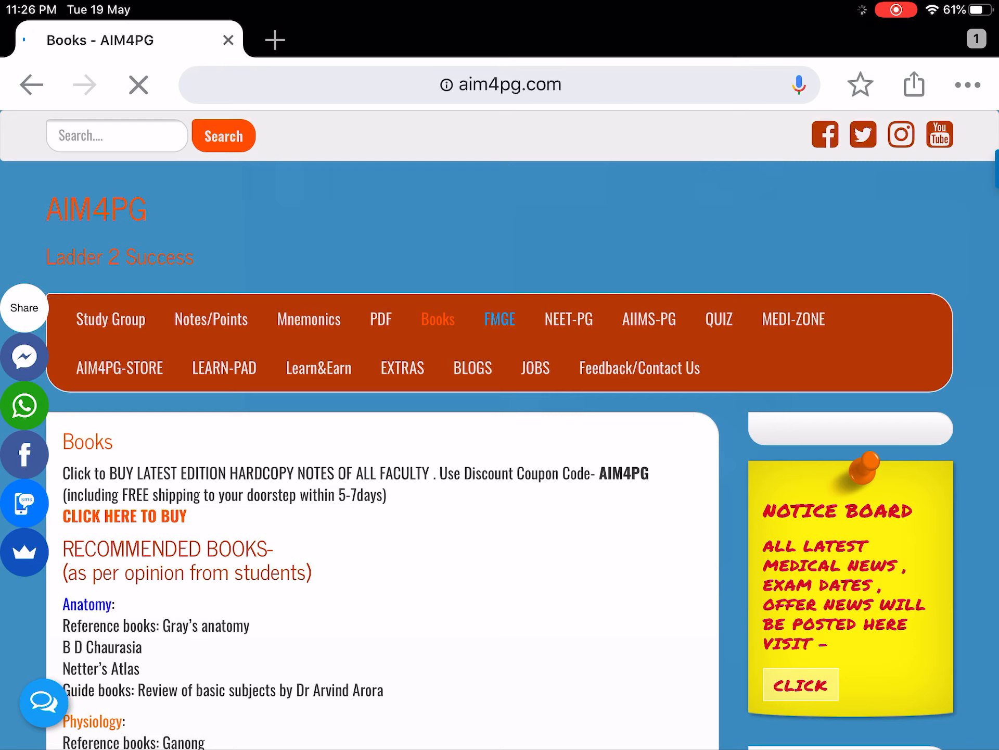
pyautogui.click(499, 319)
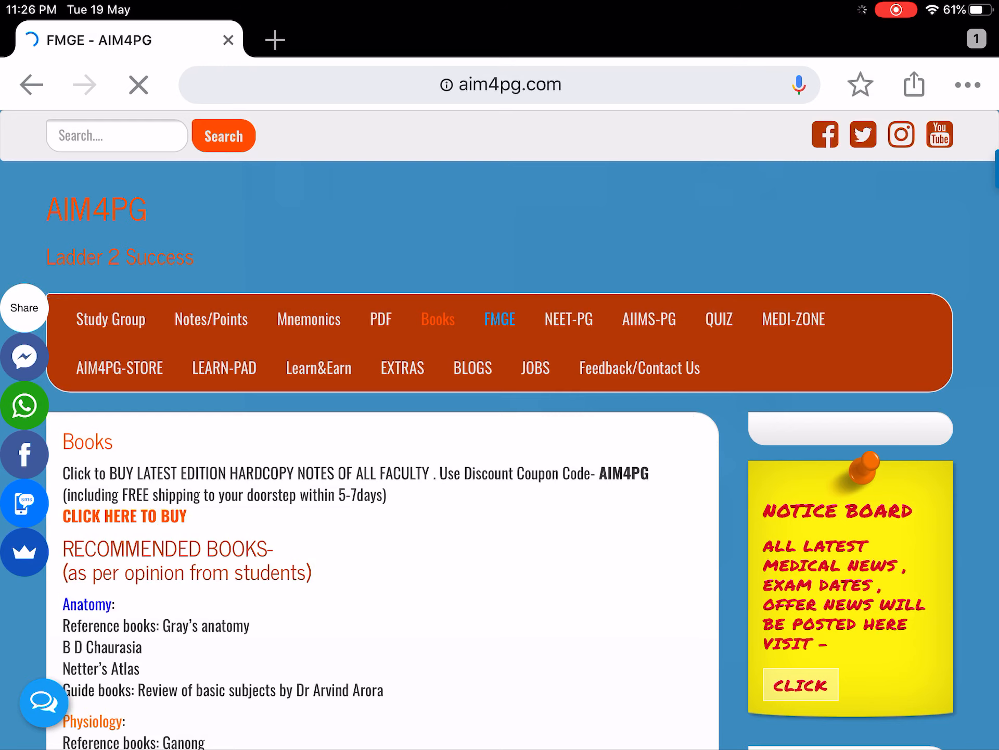
pyautogui.click(499, 319)
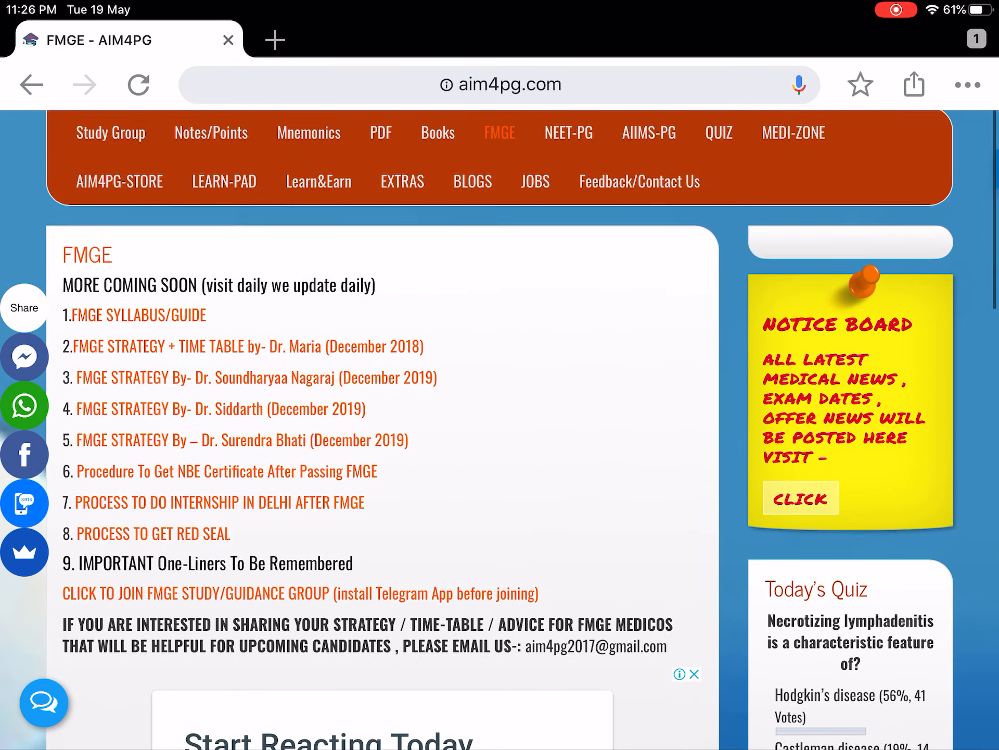
pyautogui.scroll(-3)
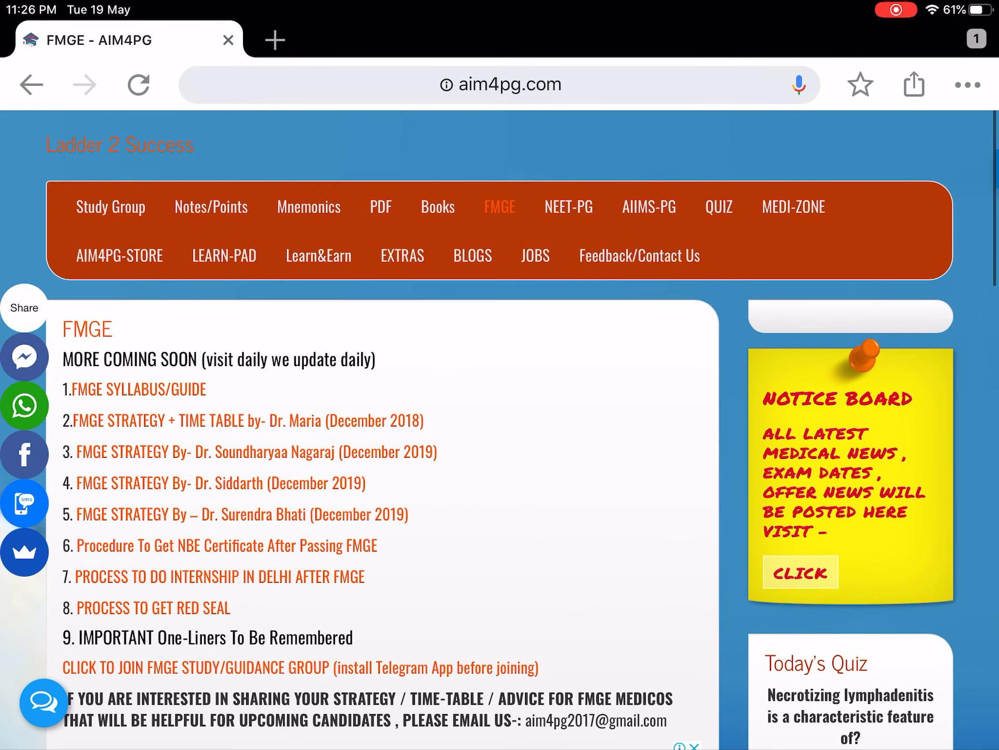
pyautogui.click(568, 206)
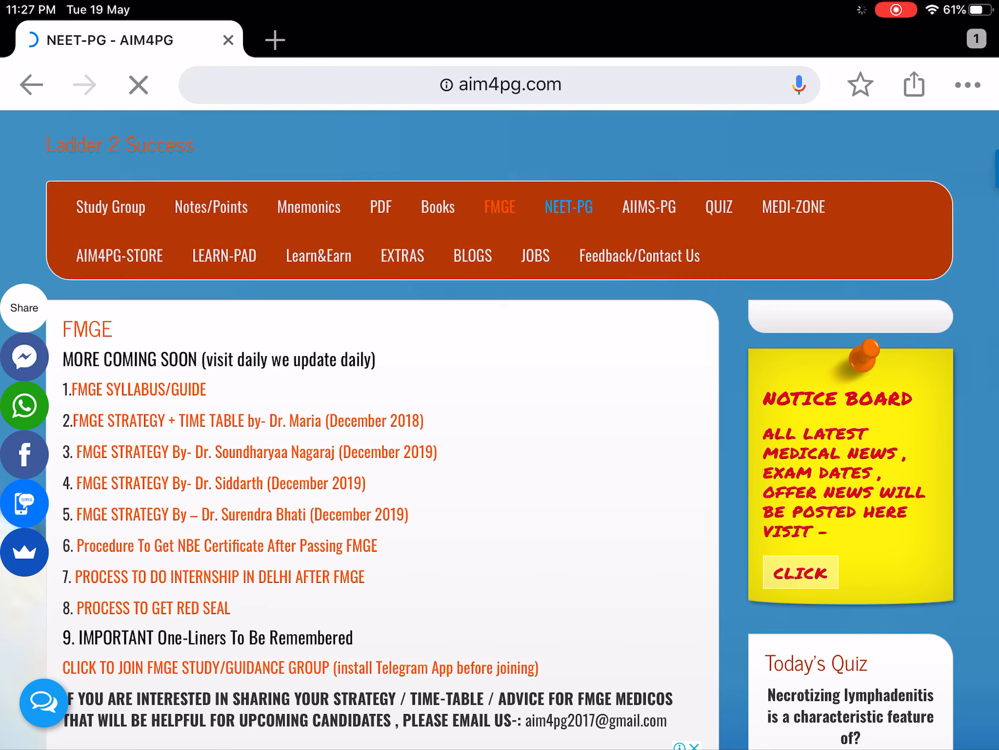
# Step: Browse the NEET-PG page's link buttons and go to the counselling pros and cons guidance
pyautogui.click(567, 206)
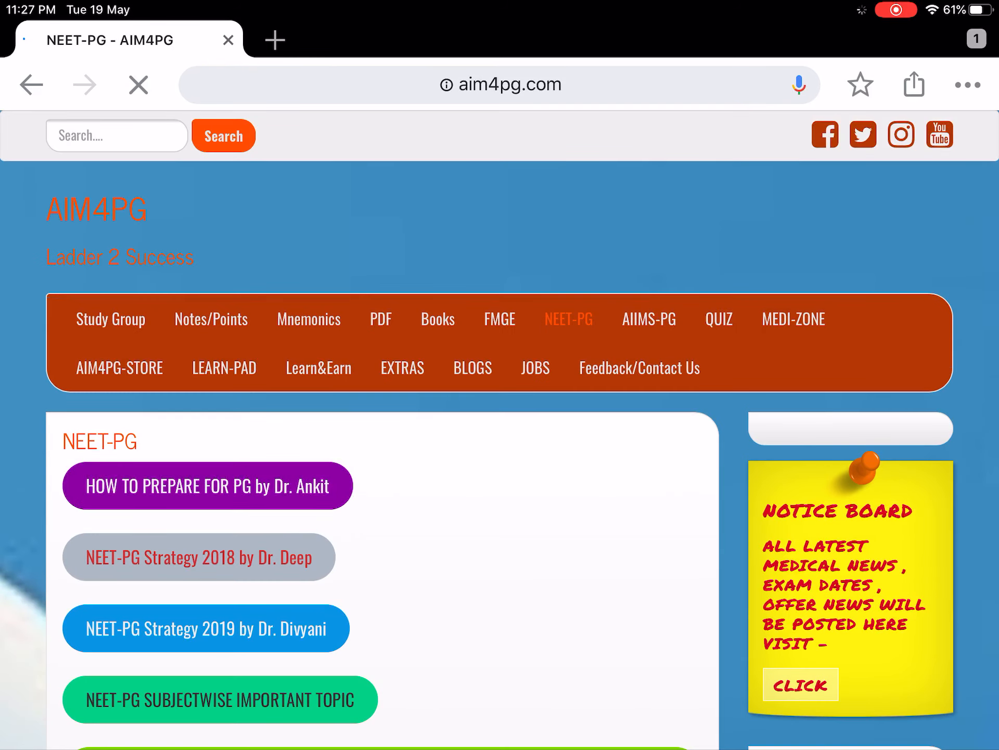
pyautogui.scroll(-3)
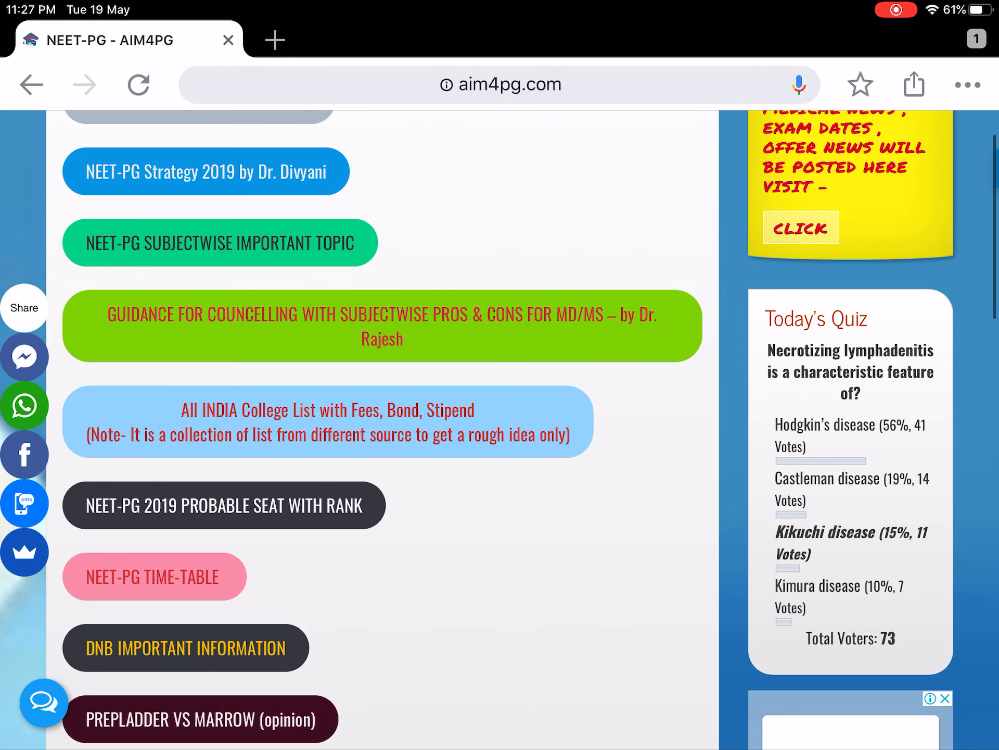
pyautogui.scroll(-3)
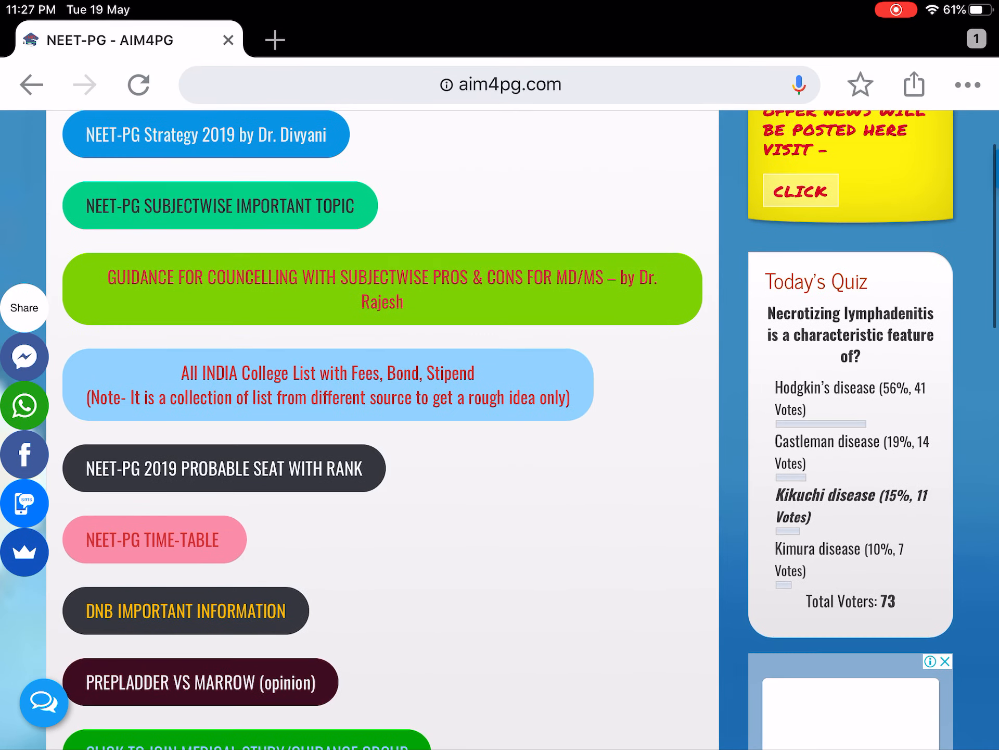
pyautogui.click(137, 84)
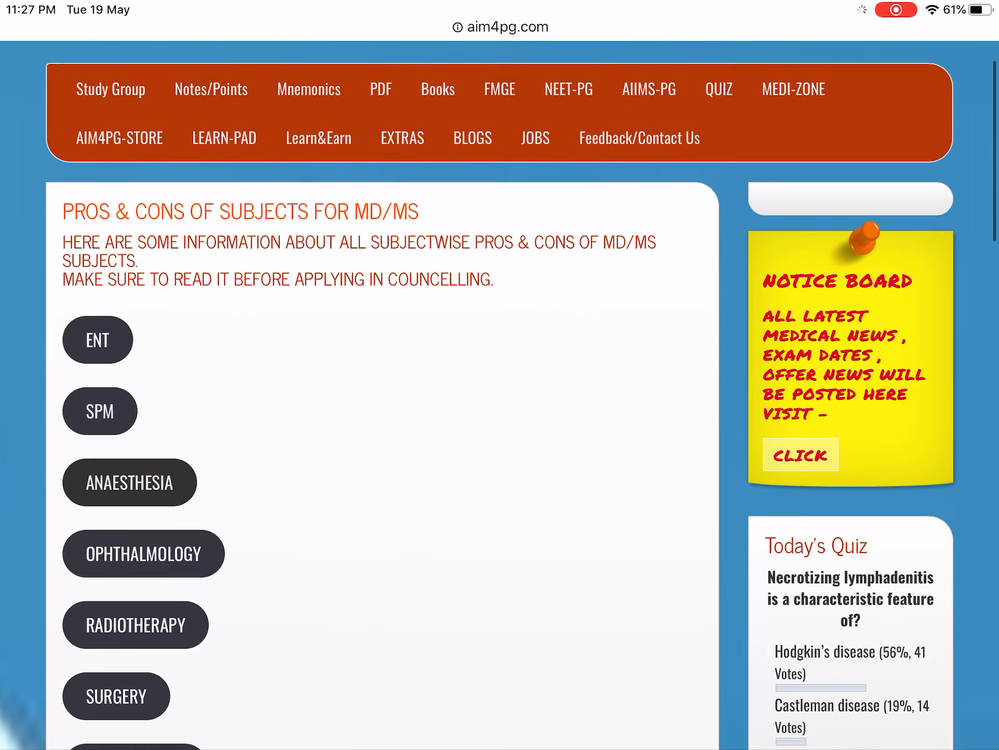
# Step: Scroll through the MD/MS subject-wise pros and cons list
pyautogui.scroll(-3)
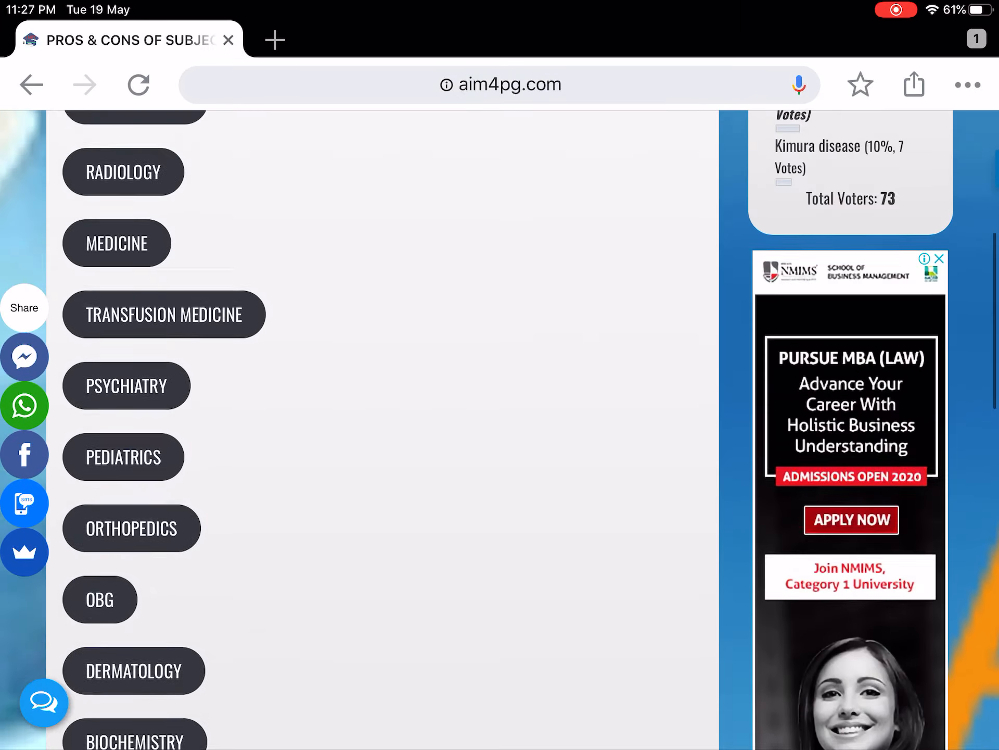
pyautogui.scroll(-3)
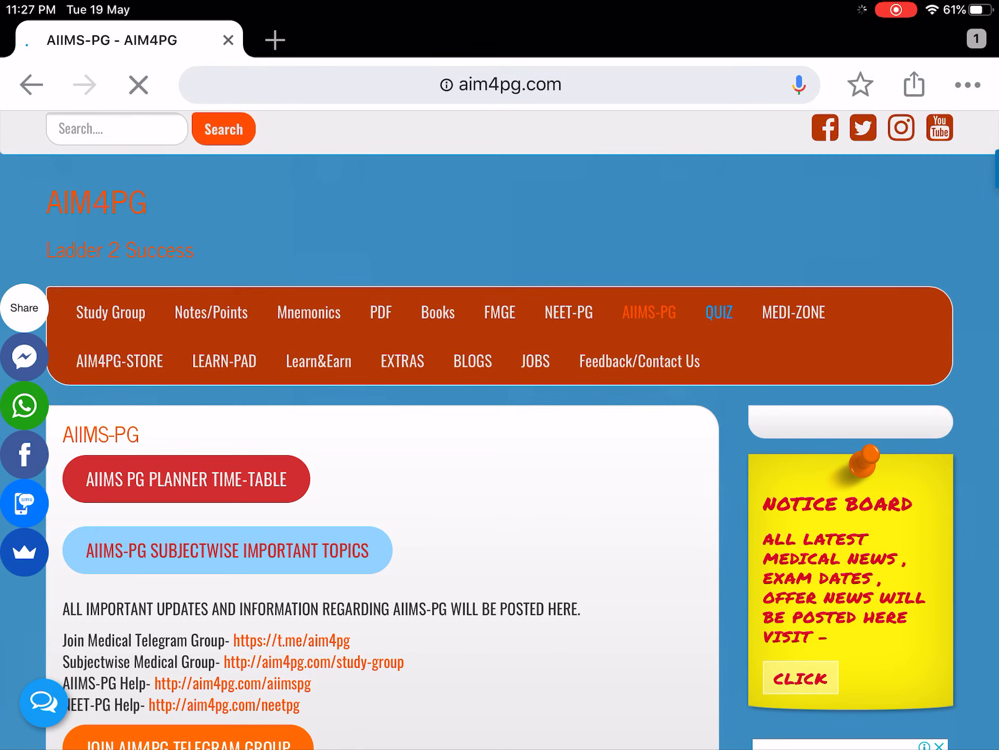
# Step: Navigate to the QUIZ page with subject short tests, then head to the AIM4PG Store
pyautogui.click(718, 312)
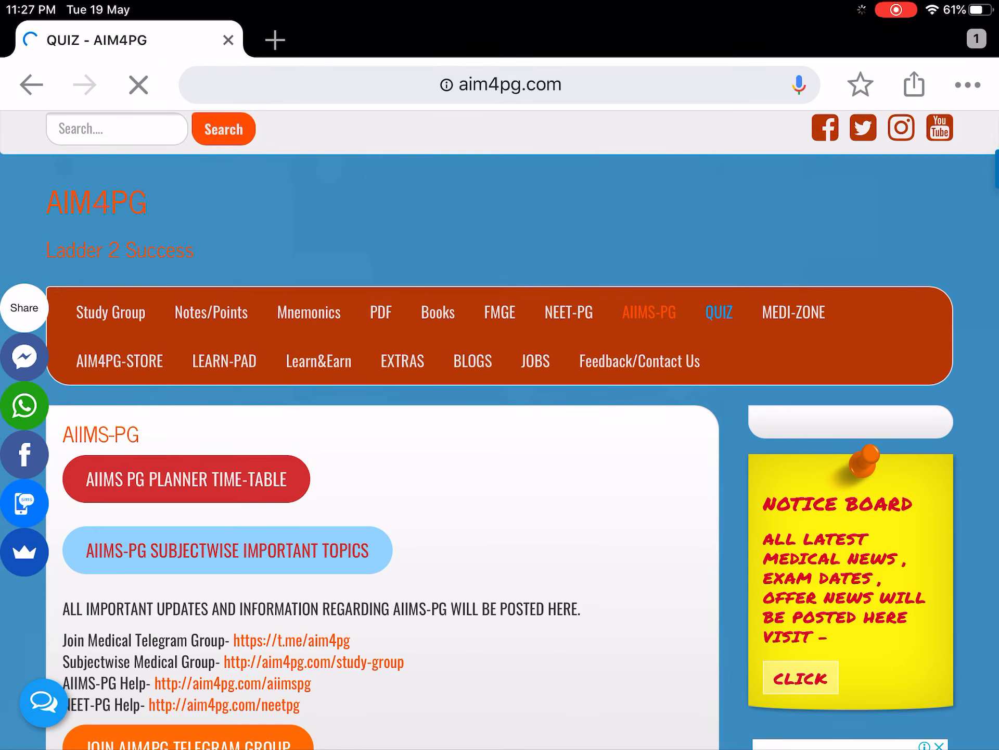
pyautogui.click(719, 311)
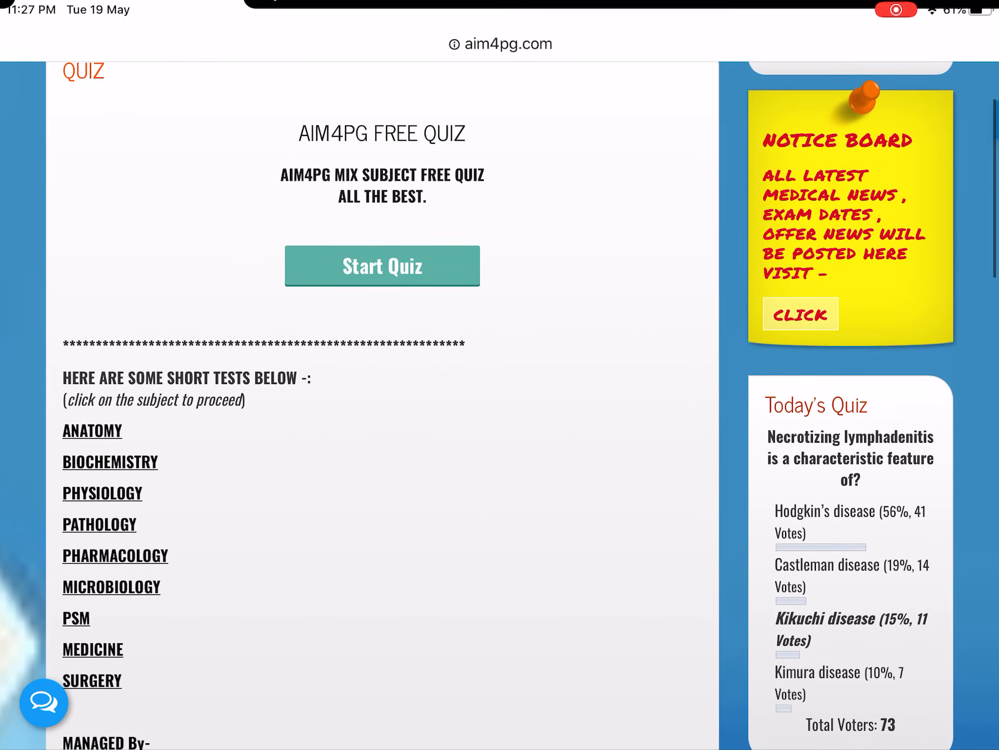
pyautogui.scroll(-3)
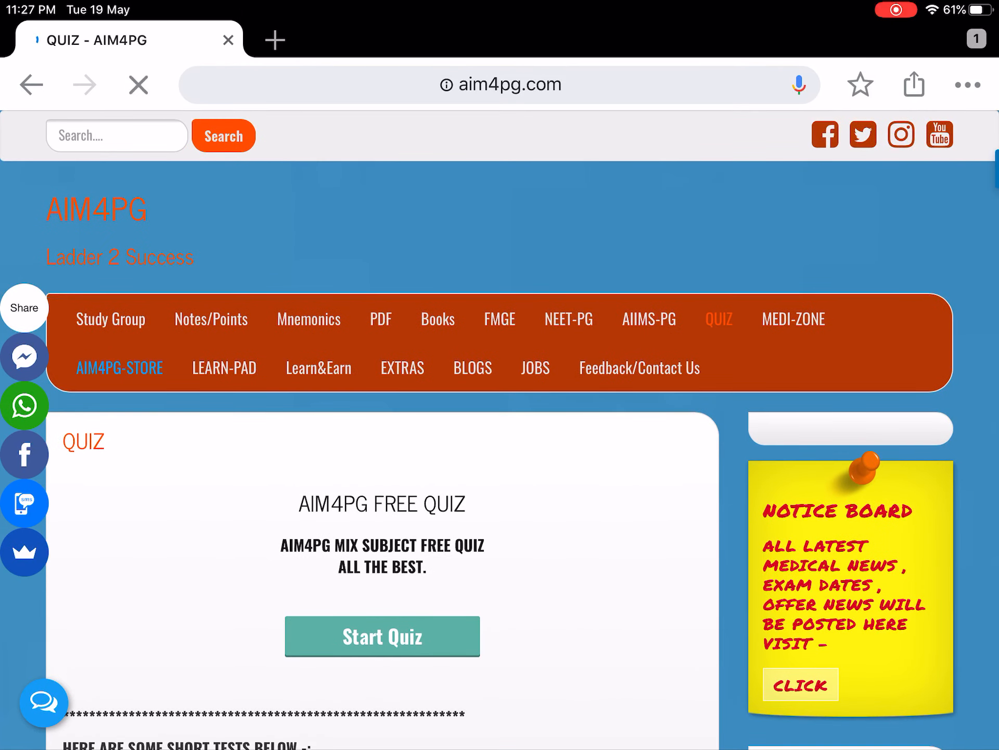
pyautogui.click(119, 367)
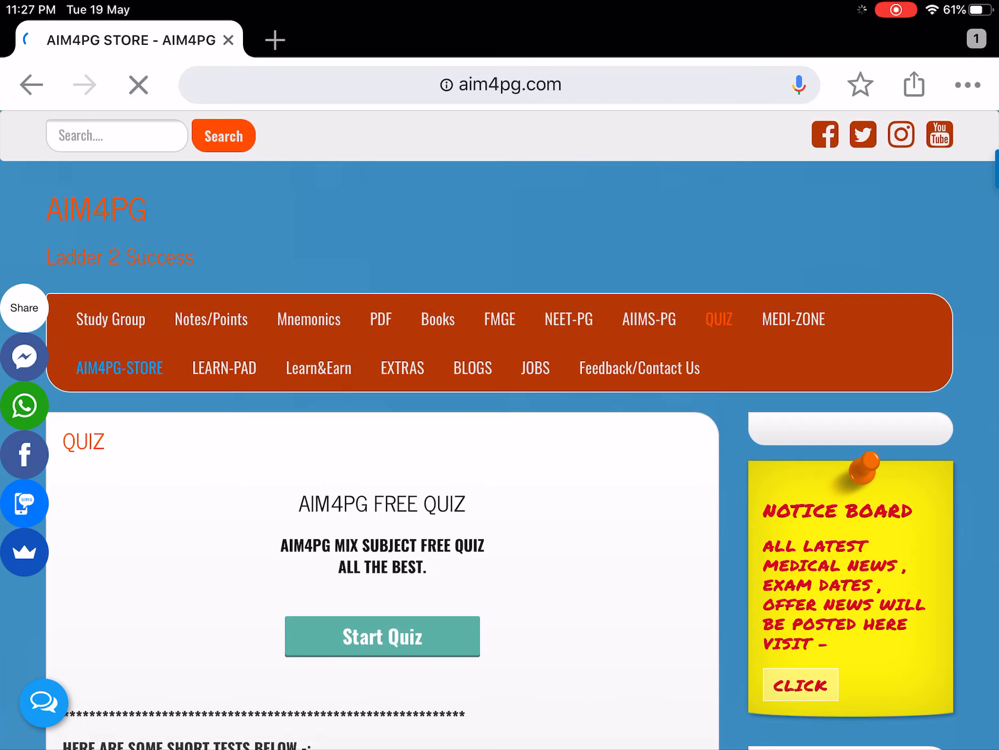
# Step: Browse the AIM4PG Store page's magazine and notes, then head to LEARN-PAD
pyautogui.click(118, 368)
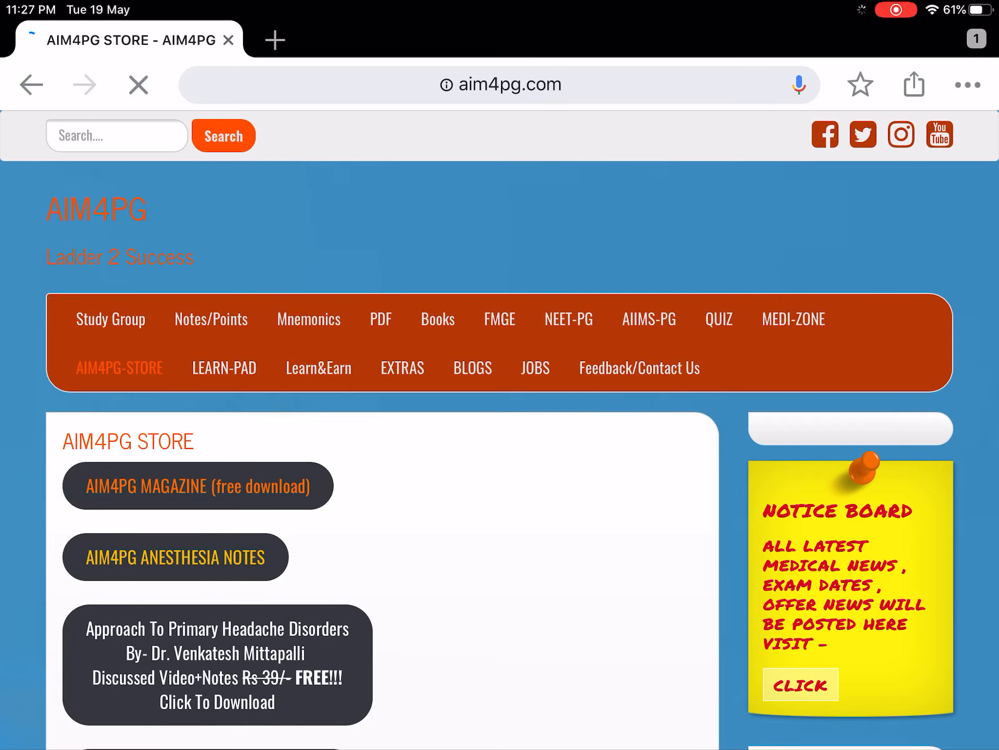
pyautogui.scroll(-3)
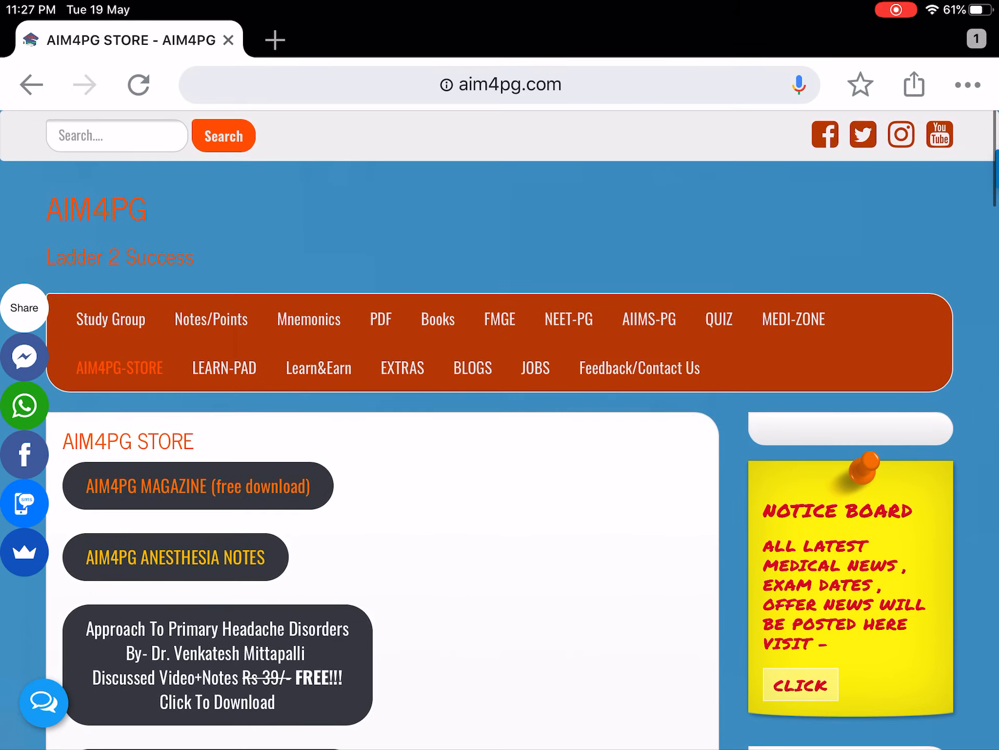
pyautogui.click(224, 367)
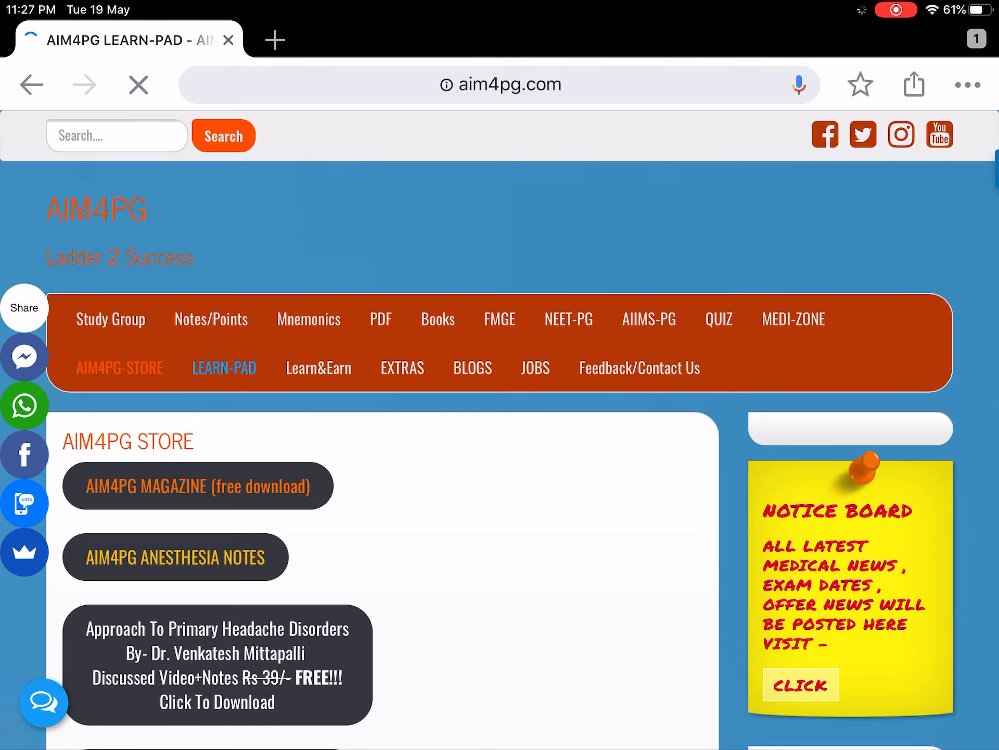
# Step: Browse the LEARN-PAD page and go to the list of upcoming live video discussions
pyautogui.click(224, 368)
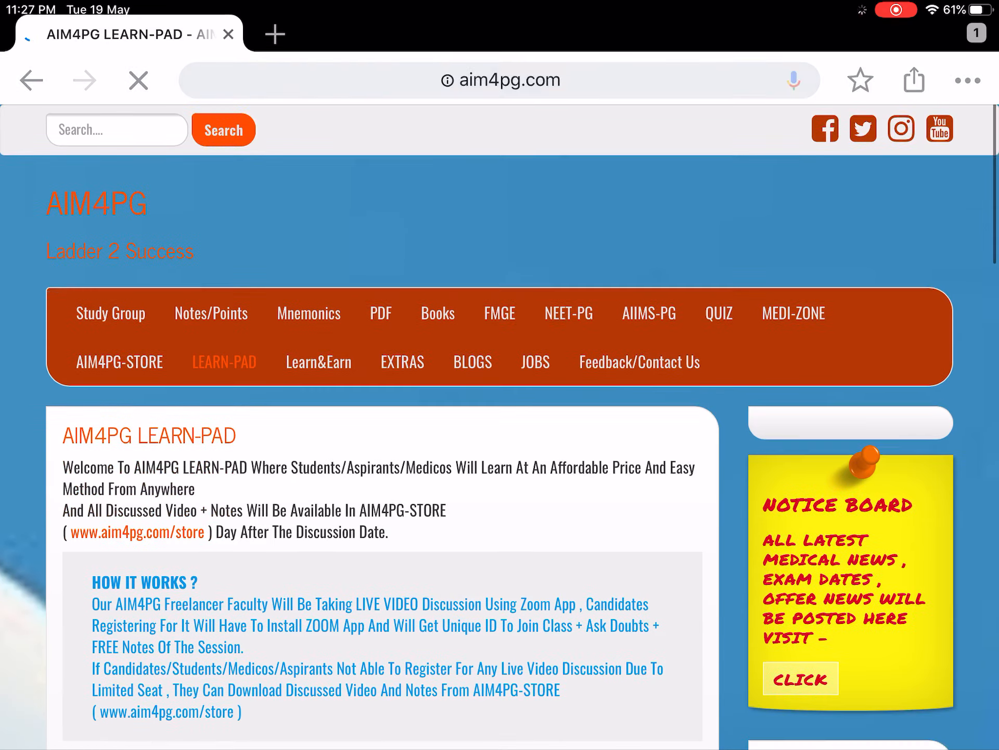
pyautogui.scroll(-3)
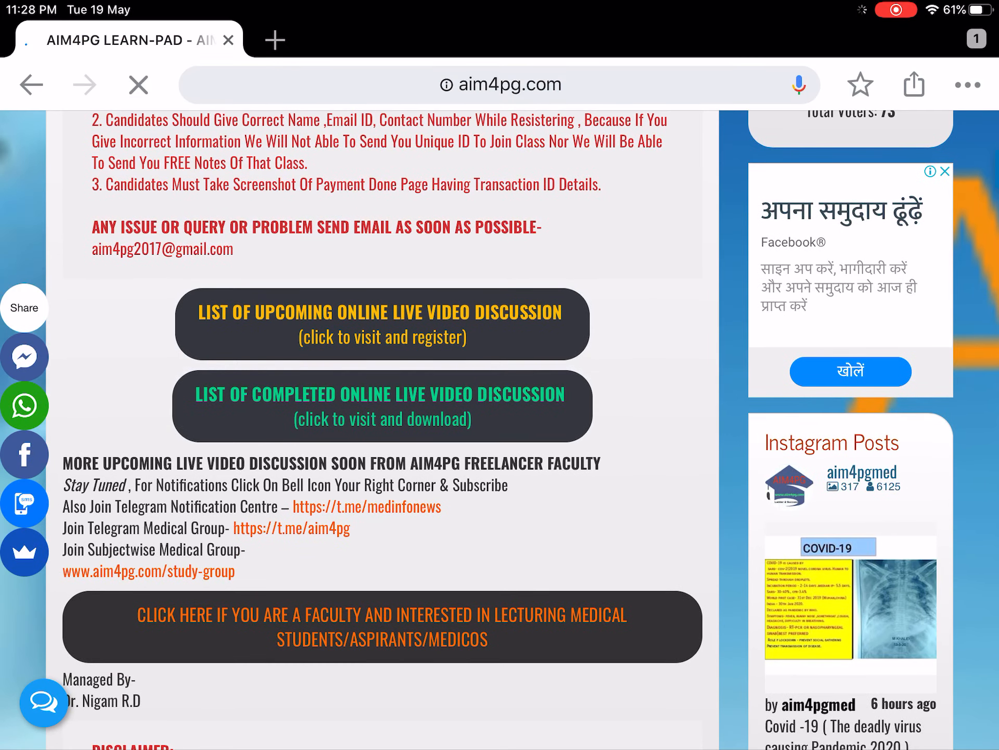
pyautogui.click(381, 311)
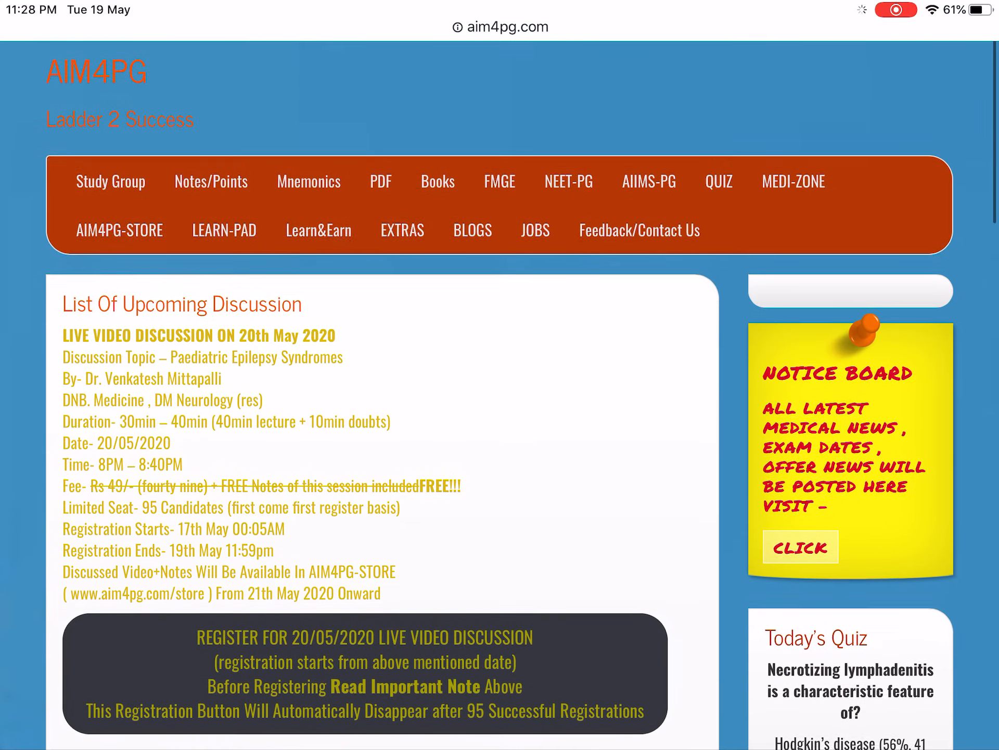
# Step: Scroll the upcoming discussions list, return to LEARN-PAD, then head to Learn&Earn
pyautogui.scroll(-3)
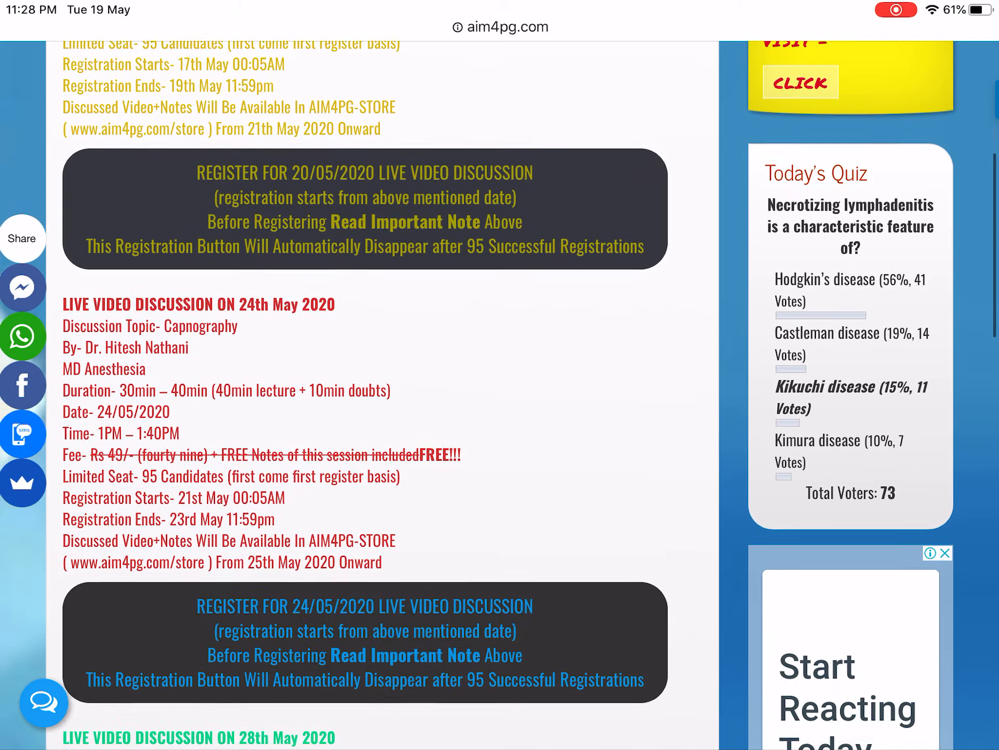
pyautogui.scroll(-3)
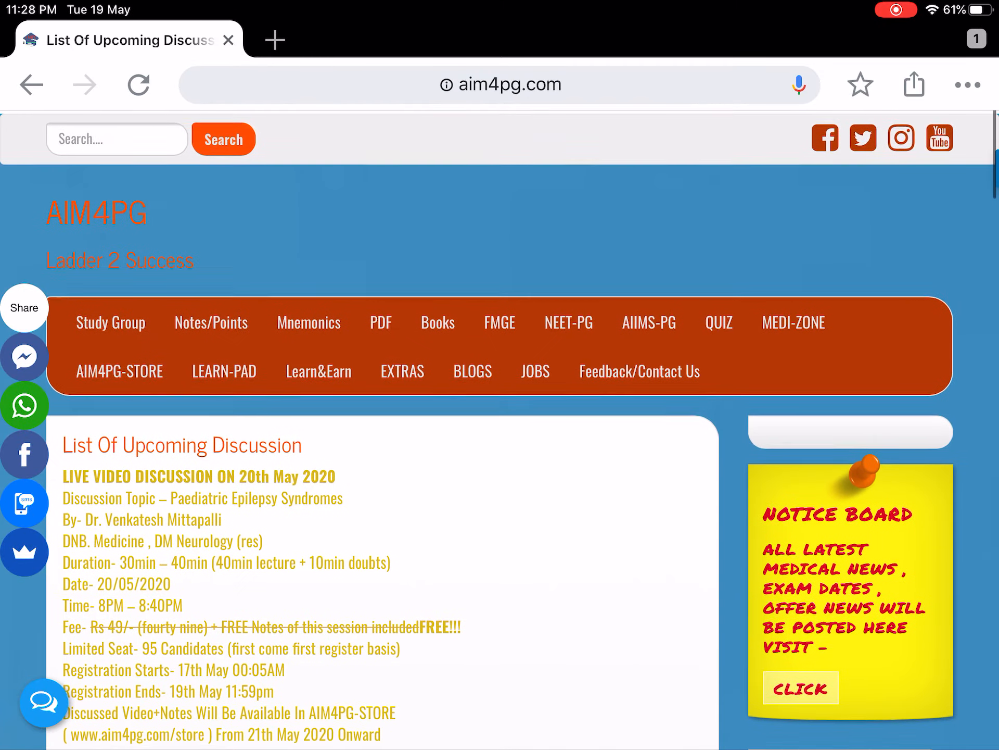
pyautogui.click(224, 371)
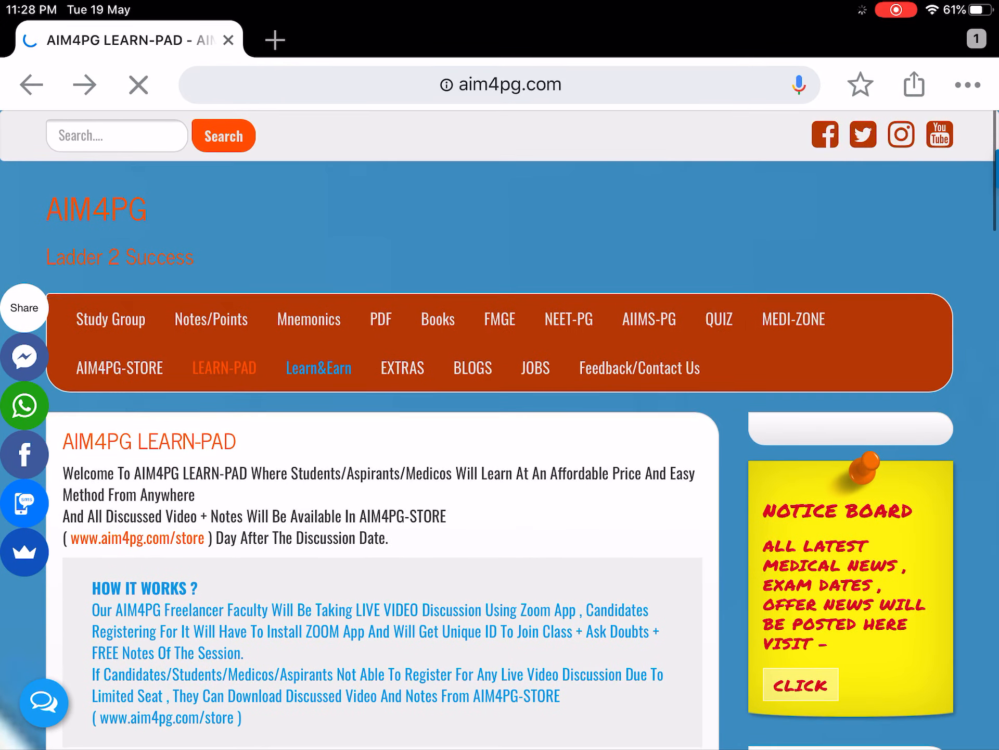
pyautogui.click(318, 368)
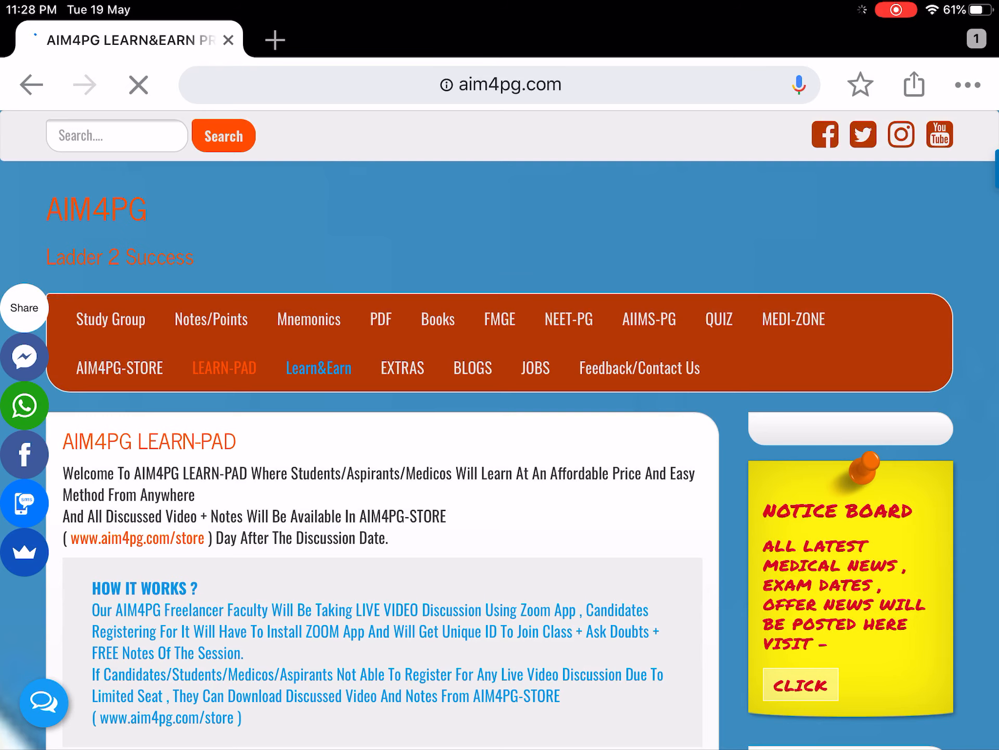
# Step: Navigate to the AIM4PG Learn&Earn Program page
pyautogui.click(319, 367)
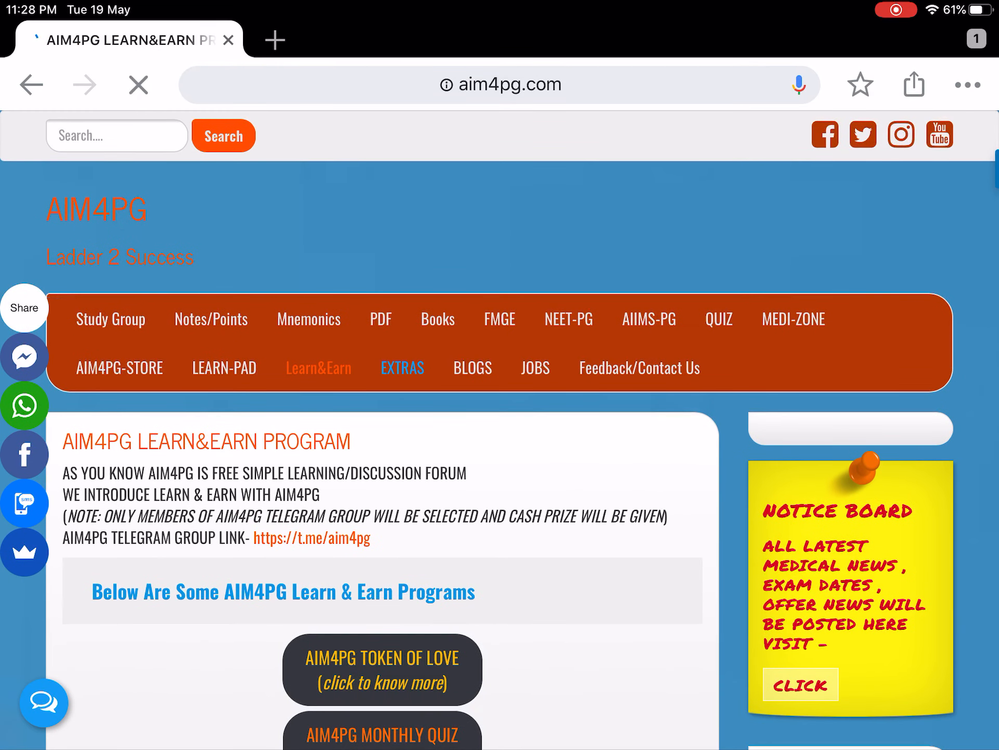
# Step: View the EXTRAS page listing best PG coaching, subjectwise faculty and Prepladder vs Marrow opinions
pyautogui.click(402, 367)
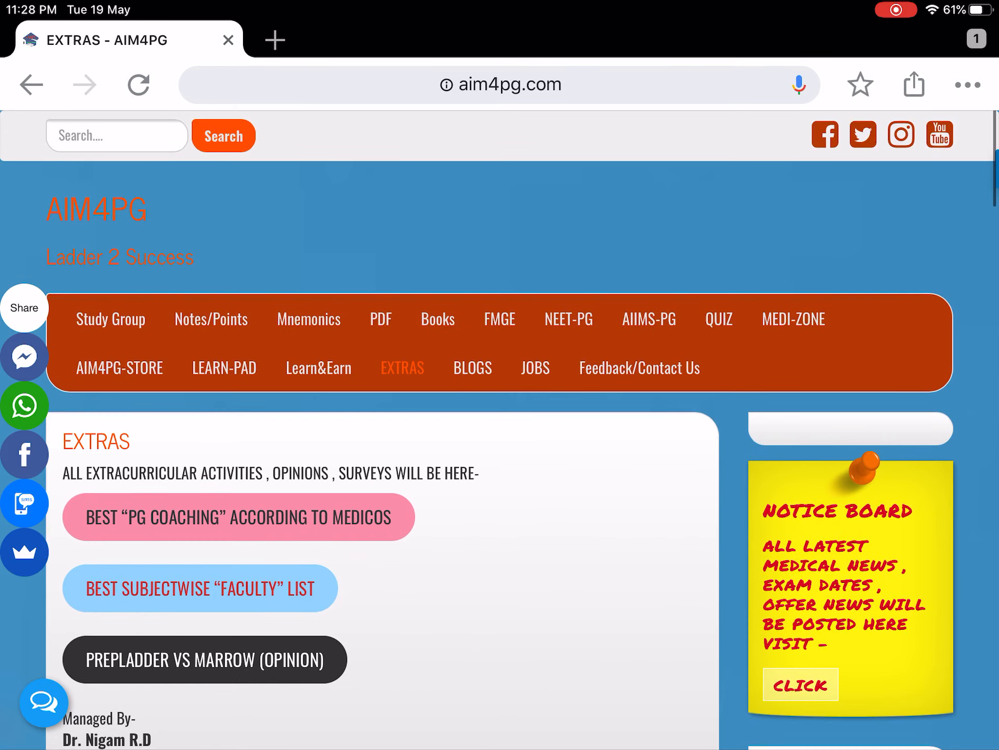
pyautogui.scroll(-3)
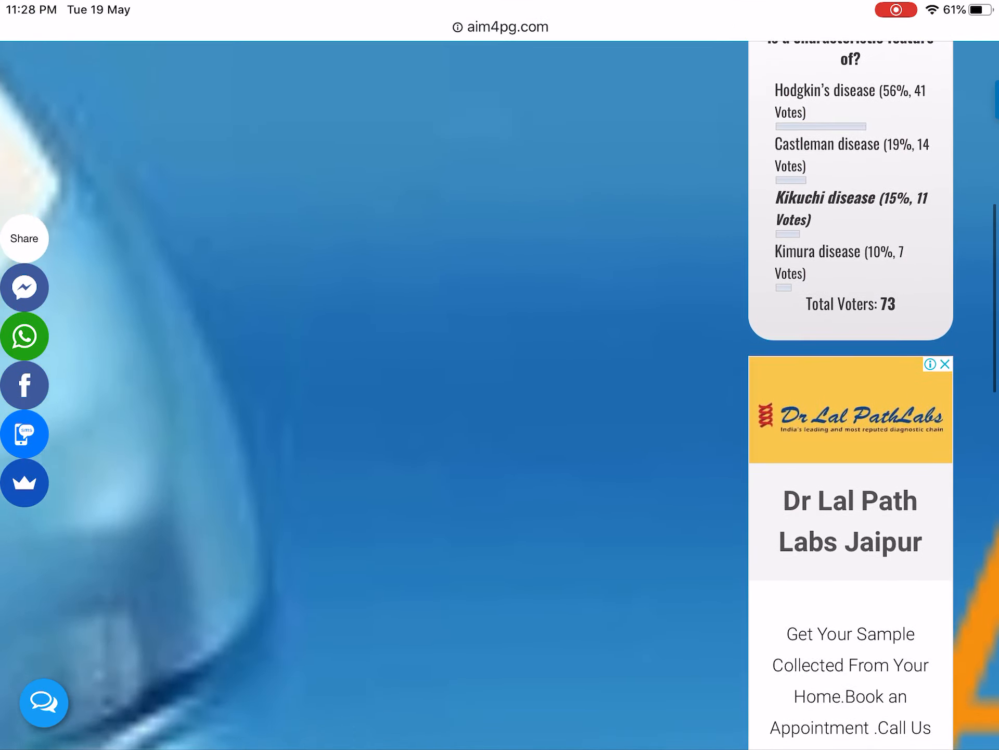